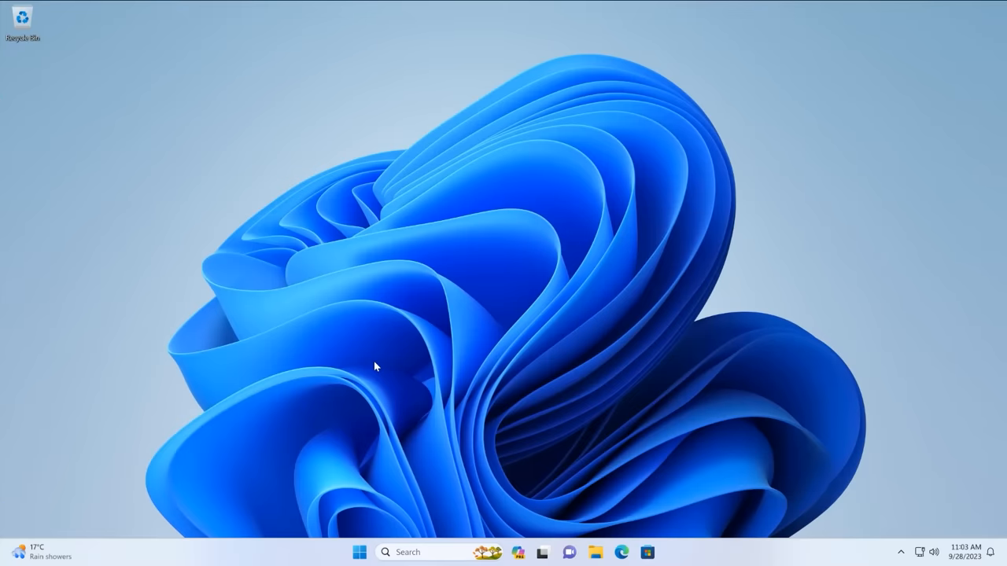
mouse_move(372, 373)
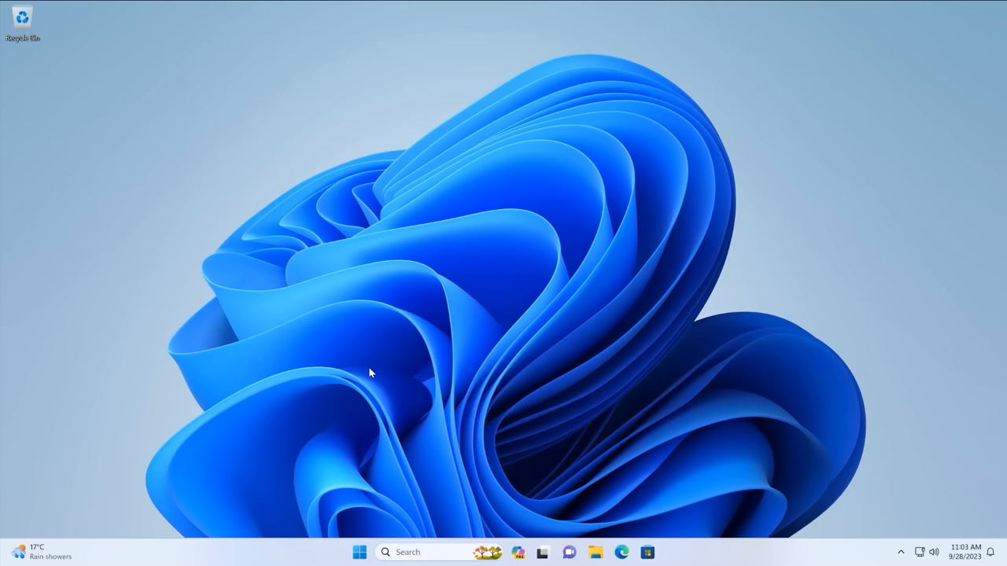
mouse_move(369, 367)
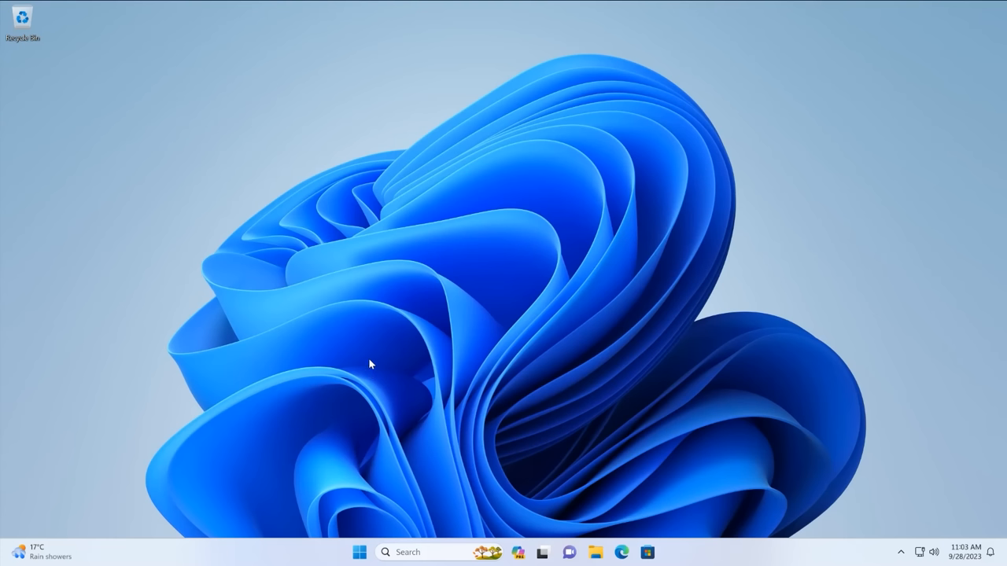
mouse_move(356, 310)
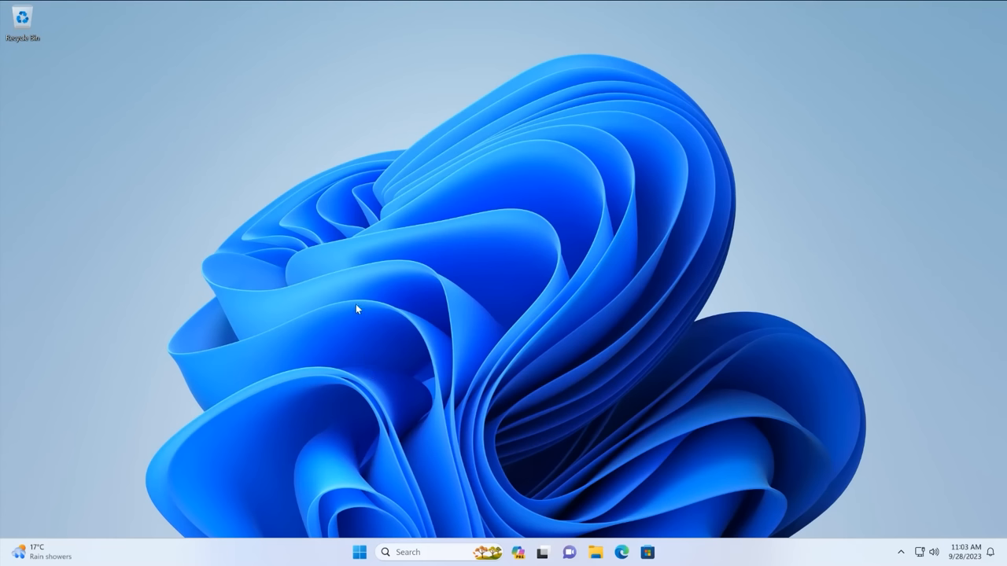
mouse_move(530, 549)
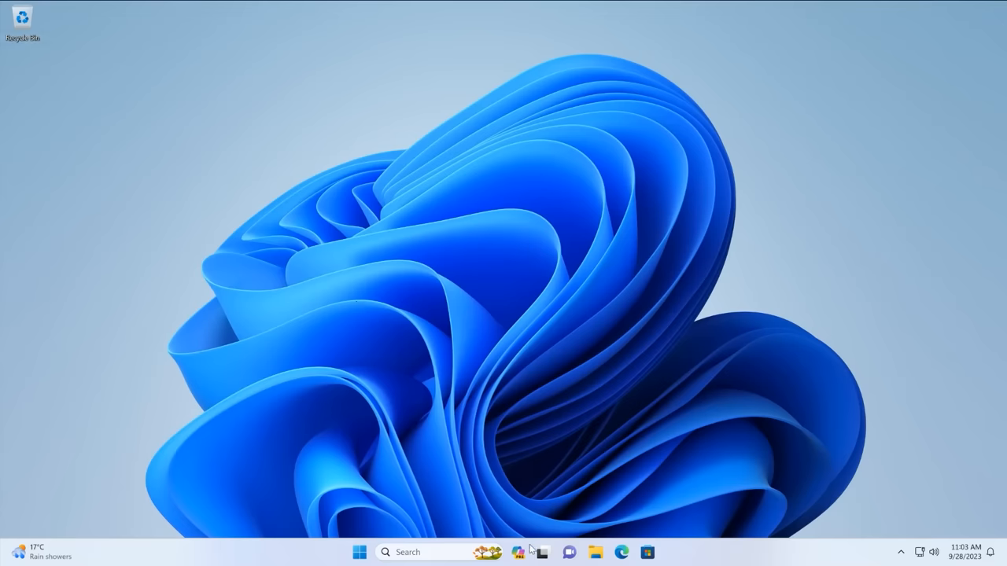
Open the Copilot side panel and dictate 'What is the weather like in Seattle' into the prompt.
left_click(517, 551)
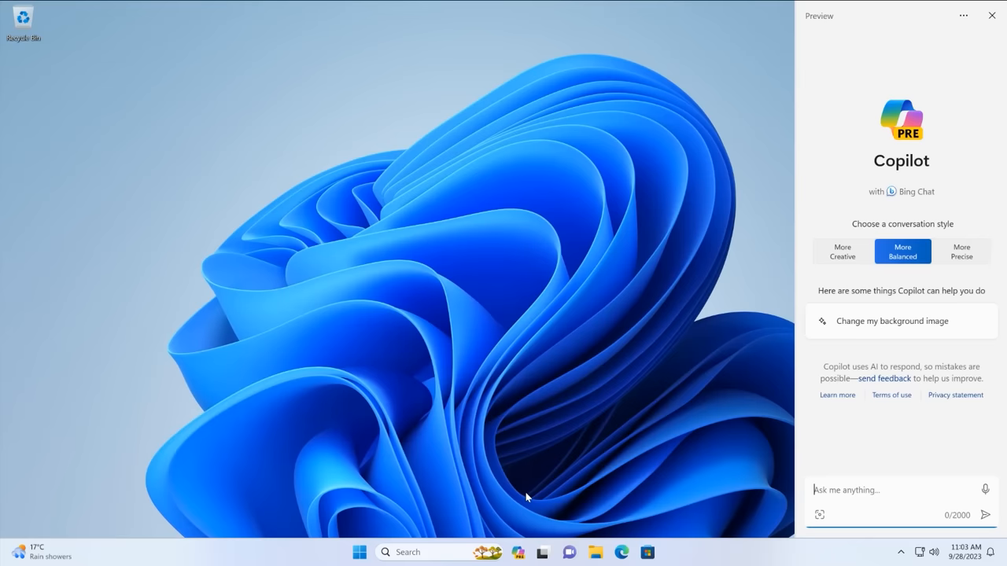
mouse_move(723, 212)
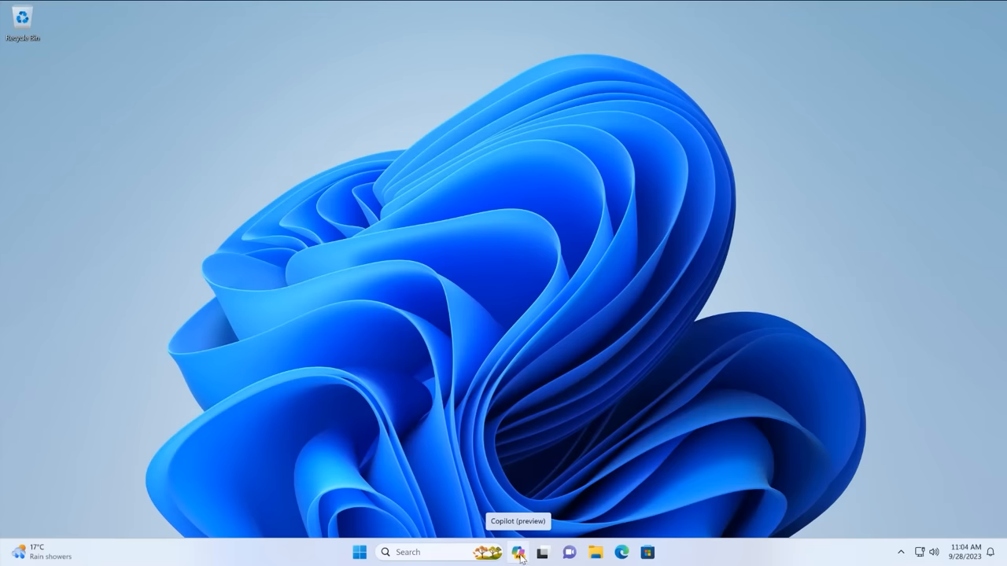
left_click(517, 553)
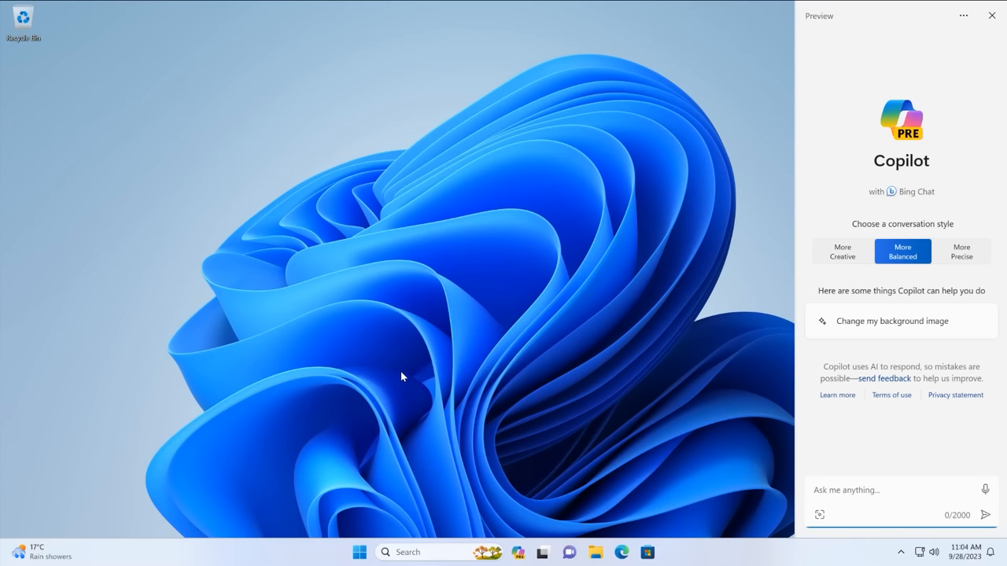
mouse_move(752, 379)
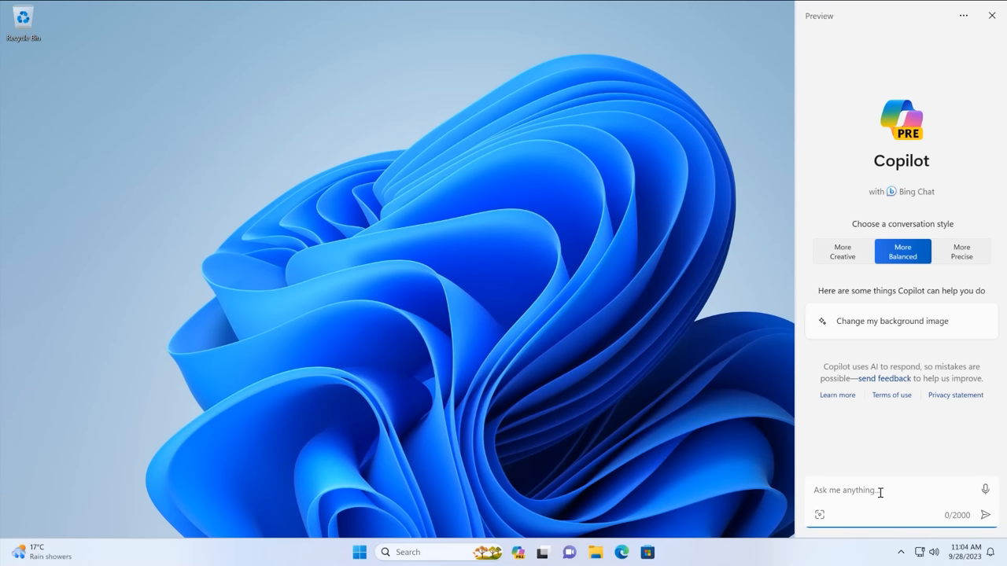
mouse_move(881, 492)
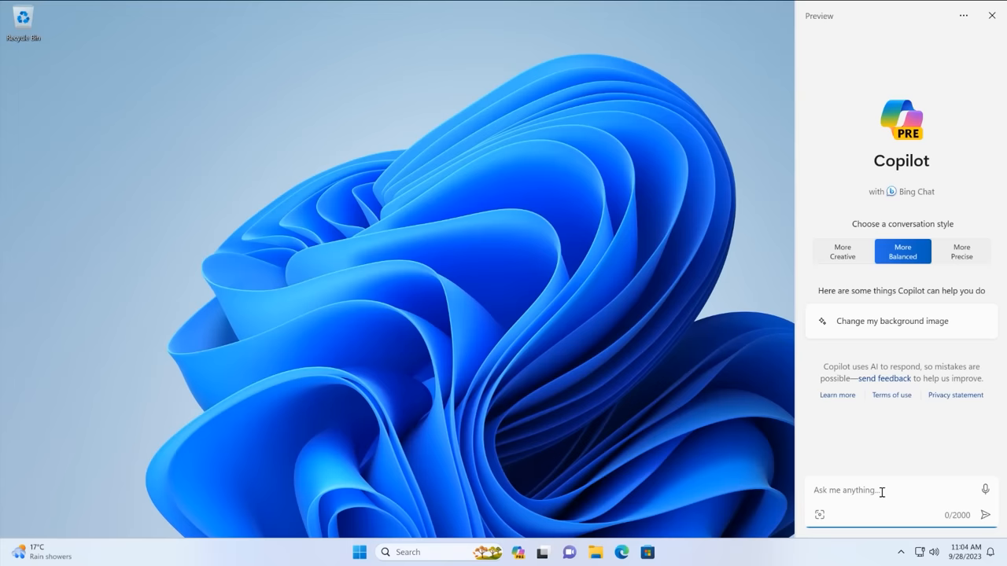
type("What is the weather like in Seattle")
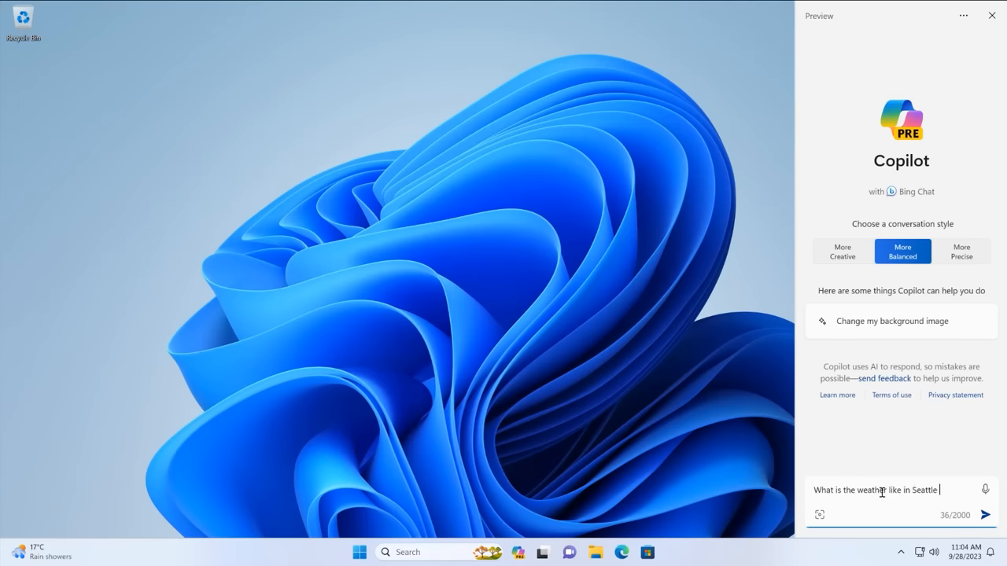
Send the Seattle weather question and switch the forecast card to Fahrenheit.
left_click(985, 515)
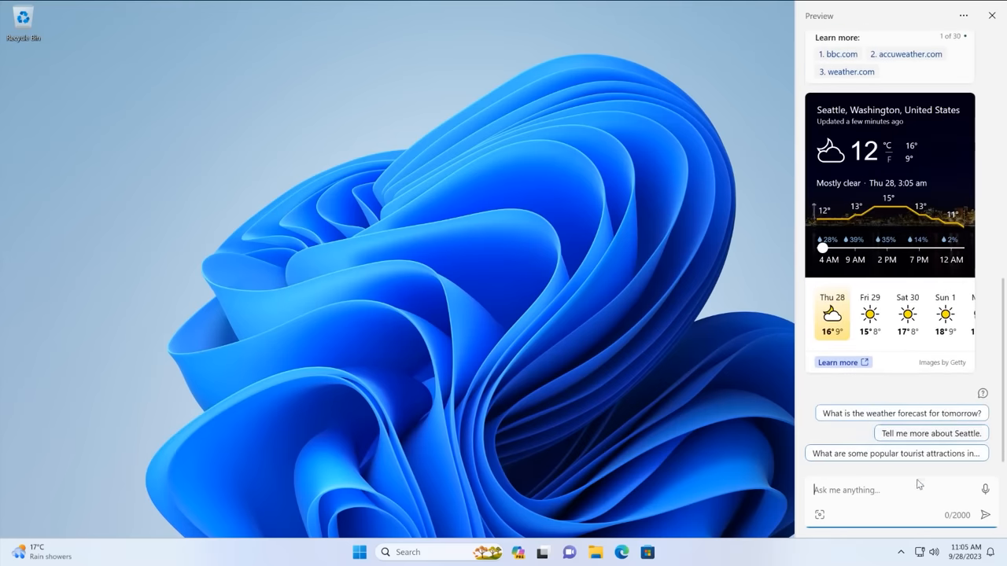
mouse_move(914, 344)
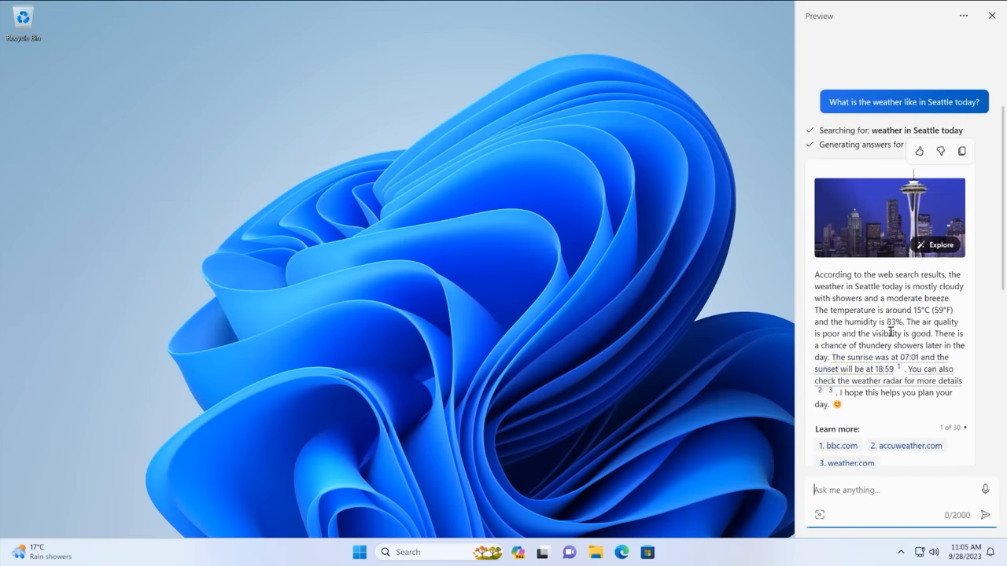
scroll("down", 3)
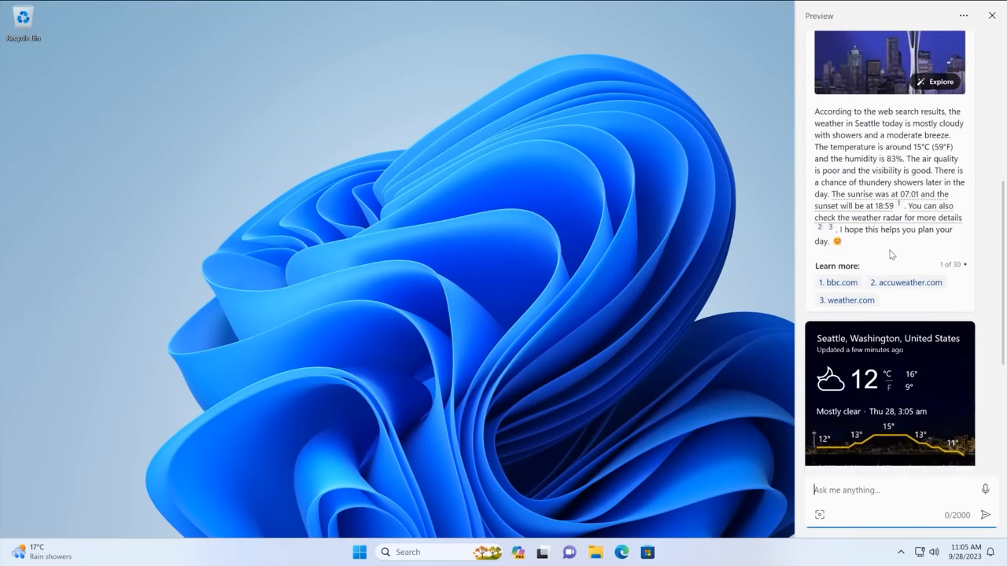
scroll("down", 3)
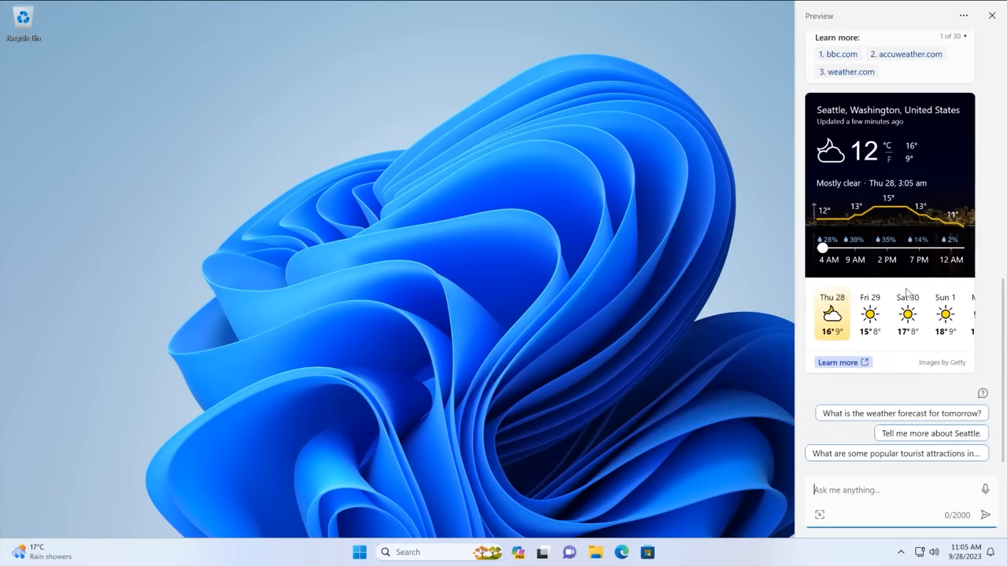
left_click(887, 146)
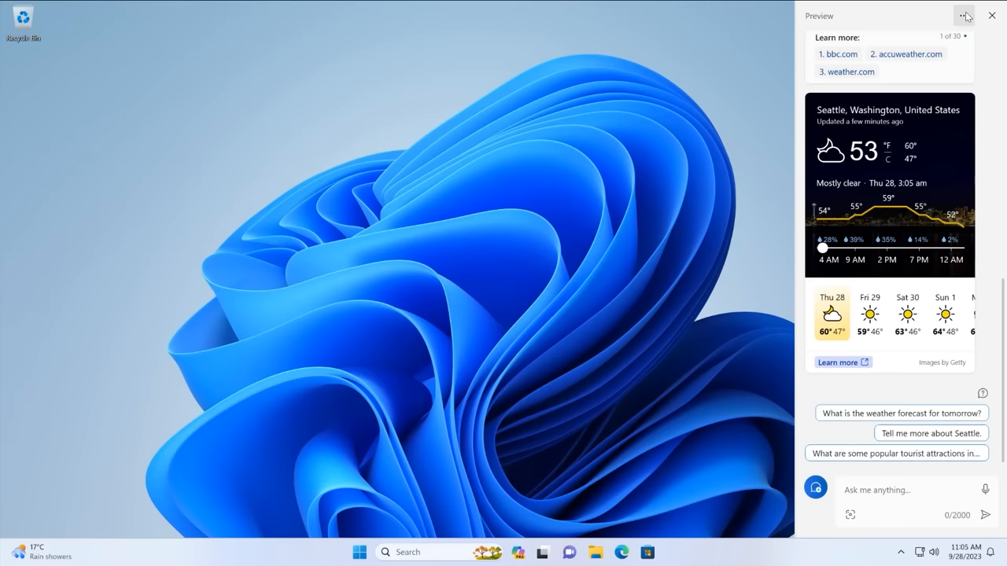
Refresh into a new More Precise chat and ask about Seattle's weather today.
left_click(964, 15)
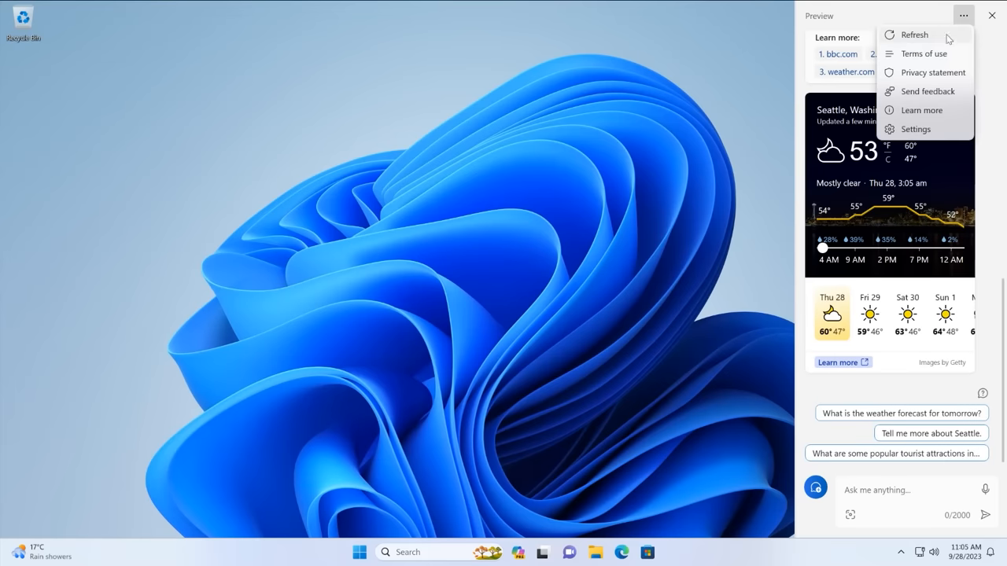
left_click(914, 34)
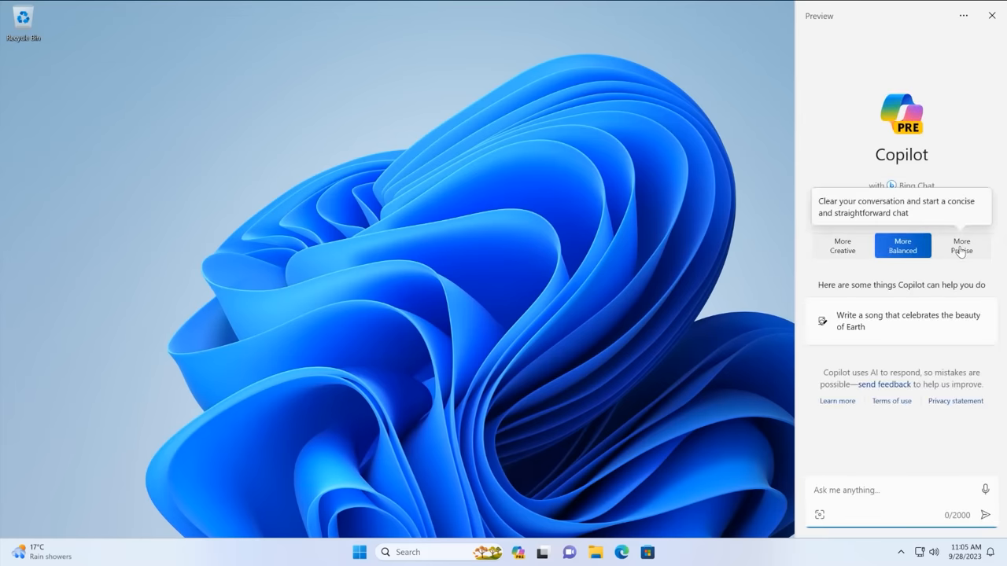
left_click(962, 246)
type("What is the weather like in Seatt")
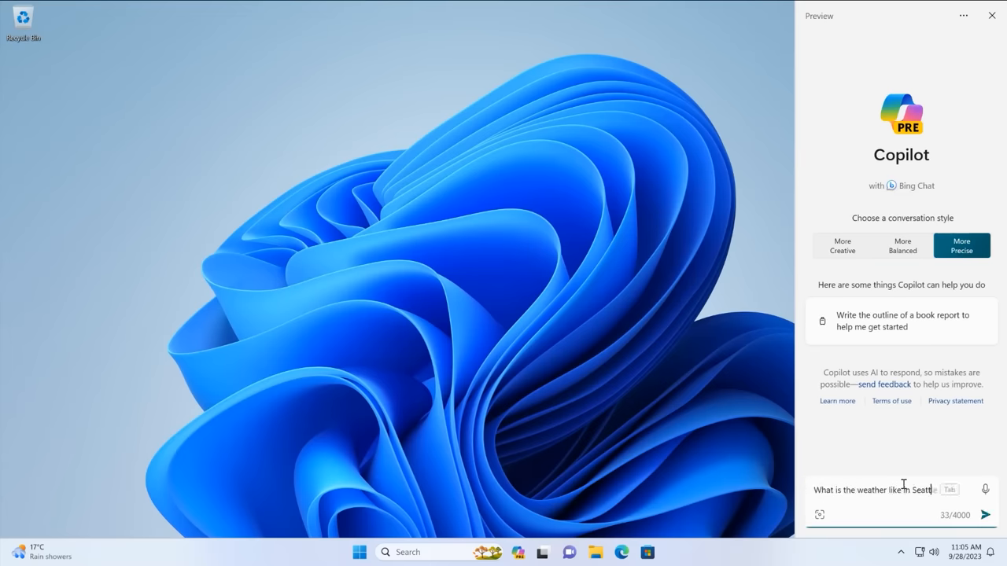
left_click(984, 515)
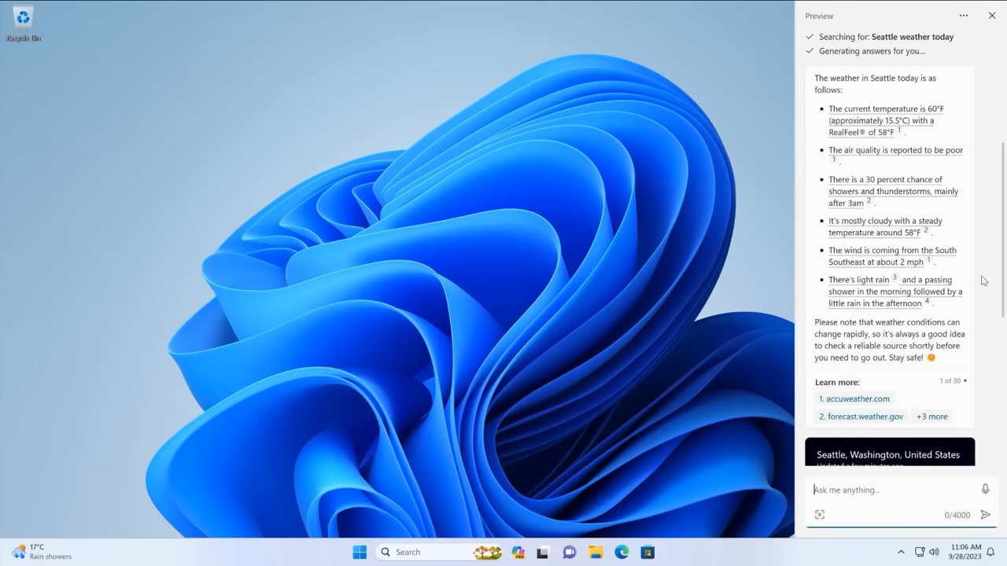
Start a More Creative chat requesting a short email congratulating my best friend on his wedding.
left_click(963, 15)
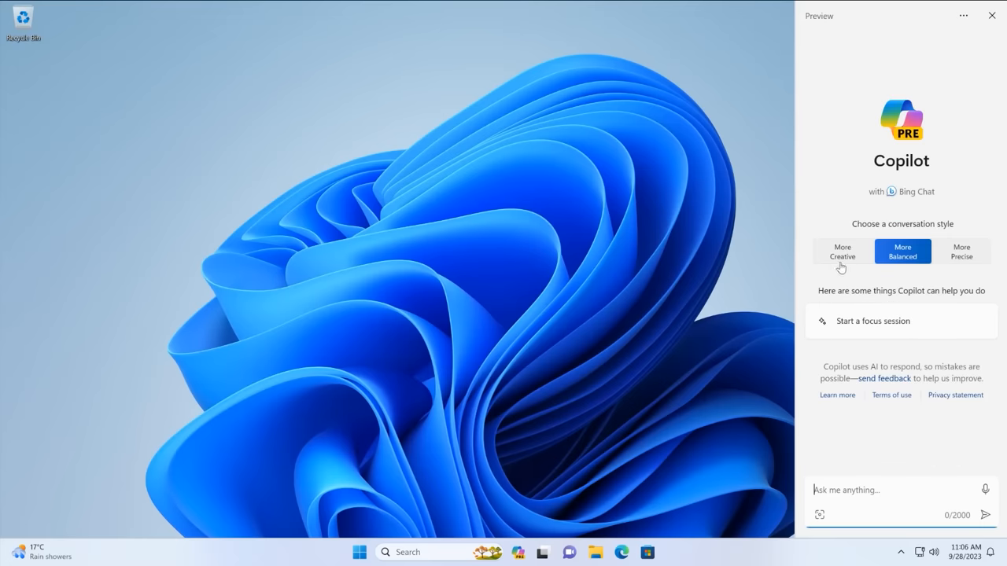
mouse_move(915, 398)
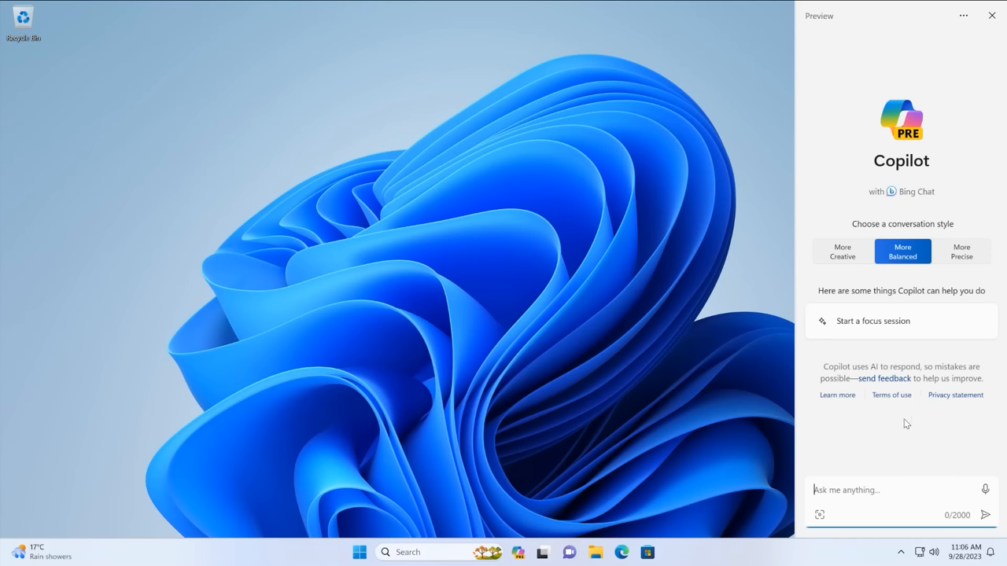
left_click(842, 251)
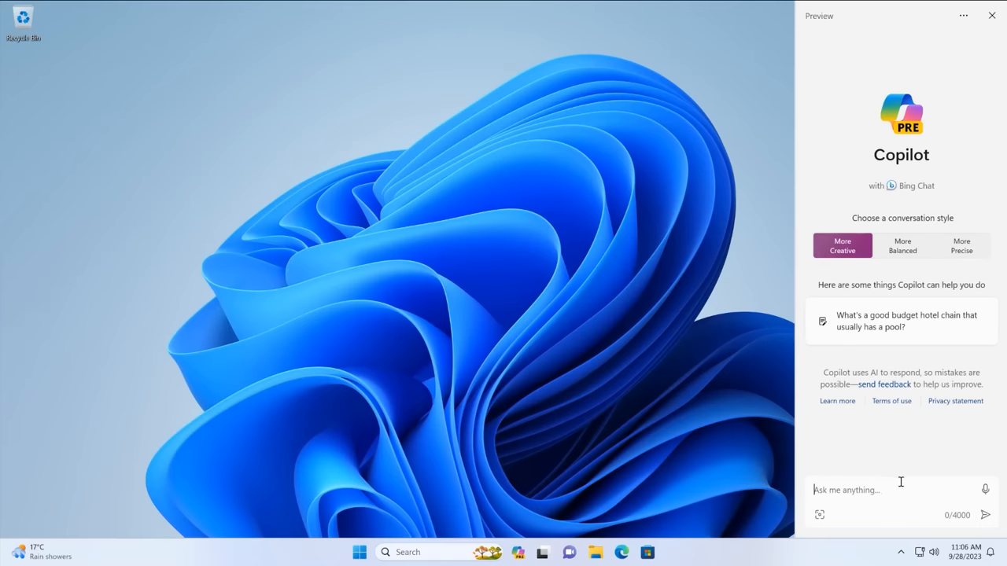
type("Write me")
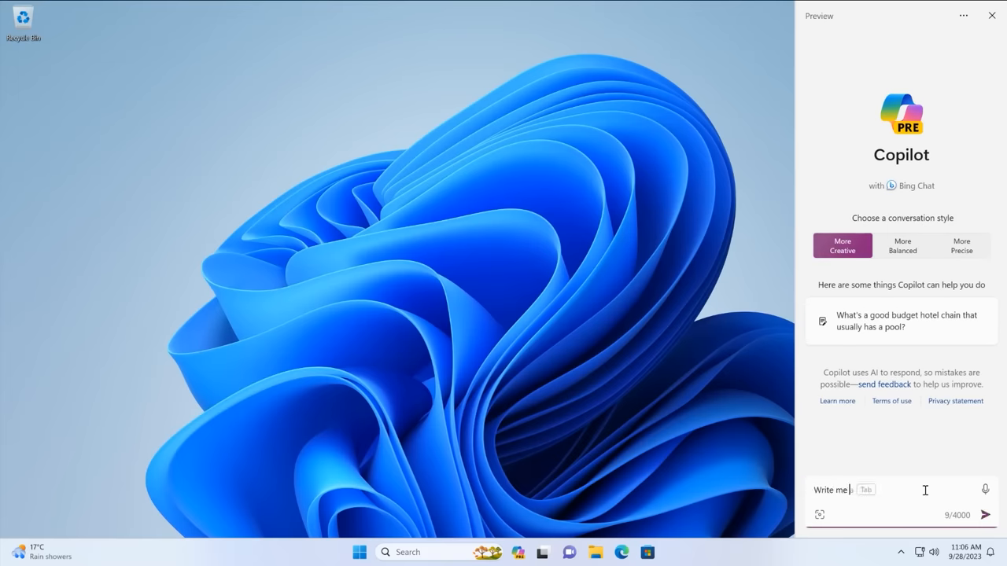
type("a short email about")
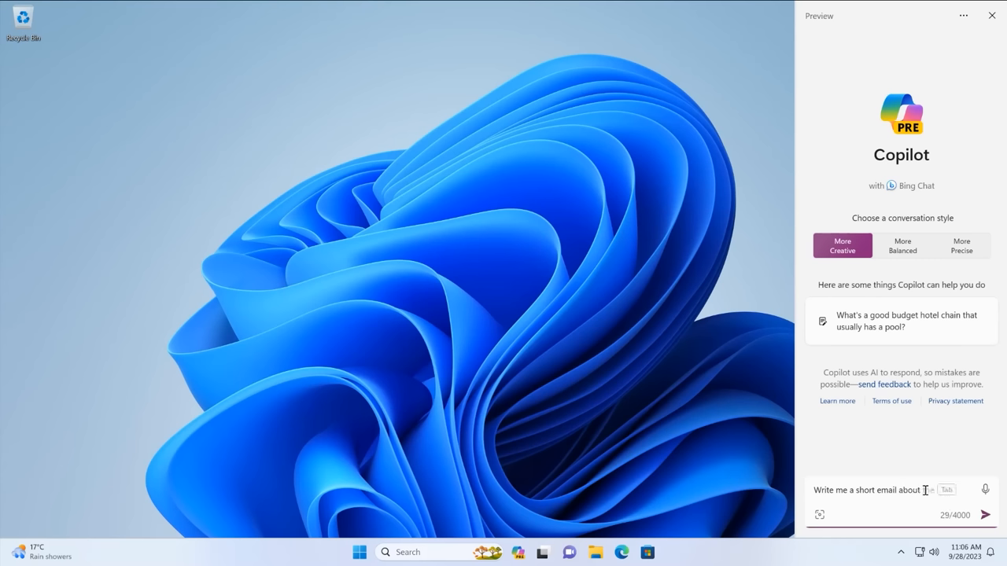
type("congrating my")
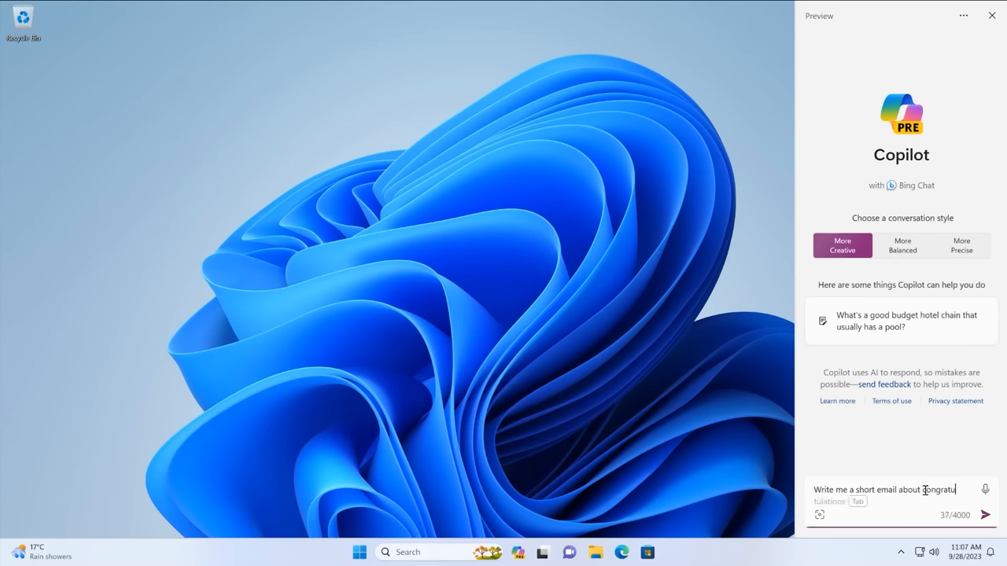
type("congratulating my best friend")
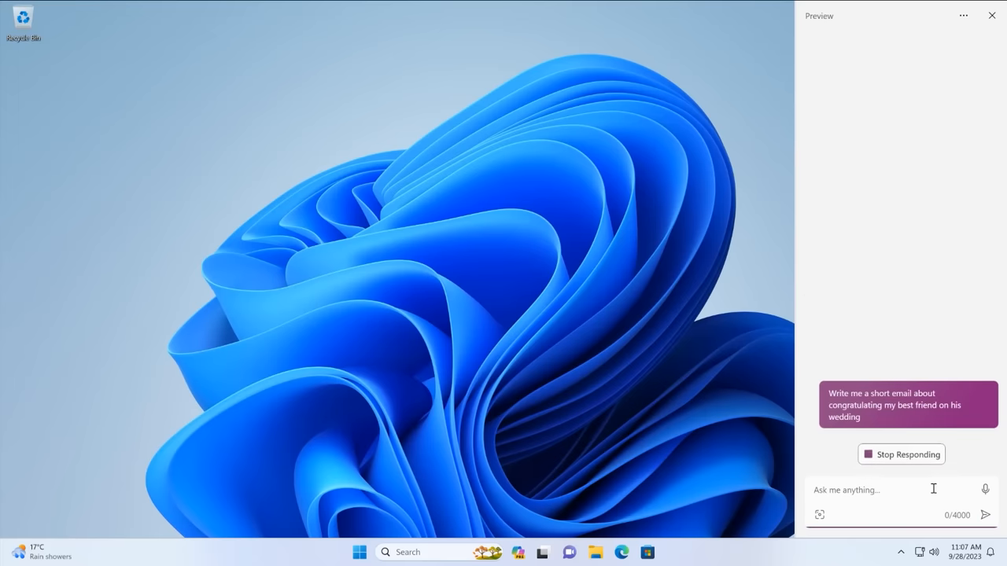
mouse_move(925, 495)
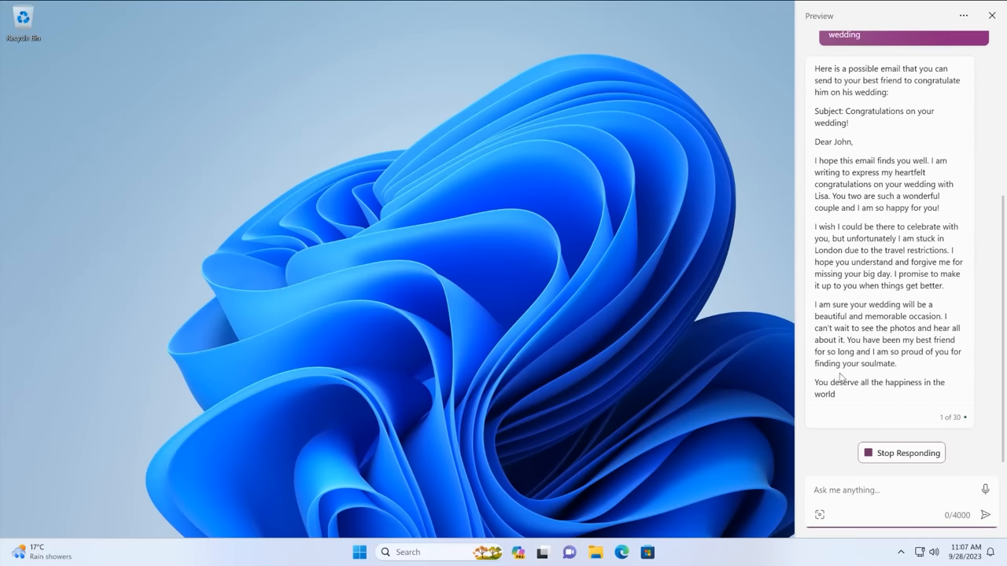
Scroll through the drafted wedding email down to the follow-up suggestions.
scroll("down", 3)
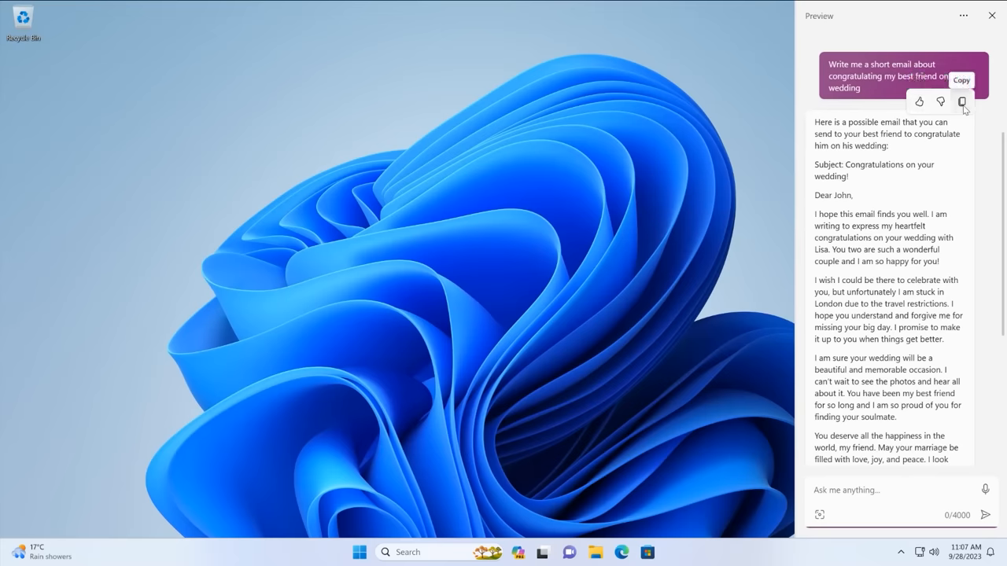
scroll("down", 3)
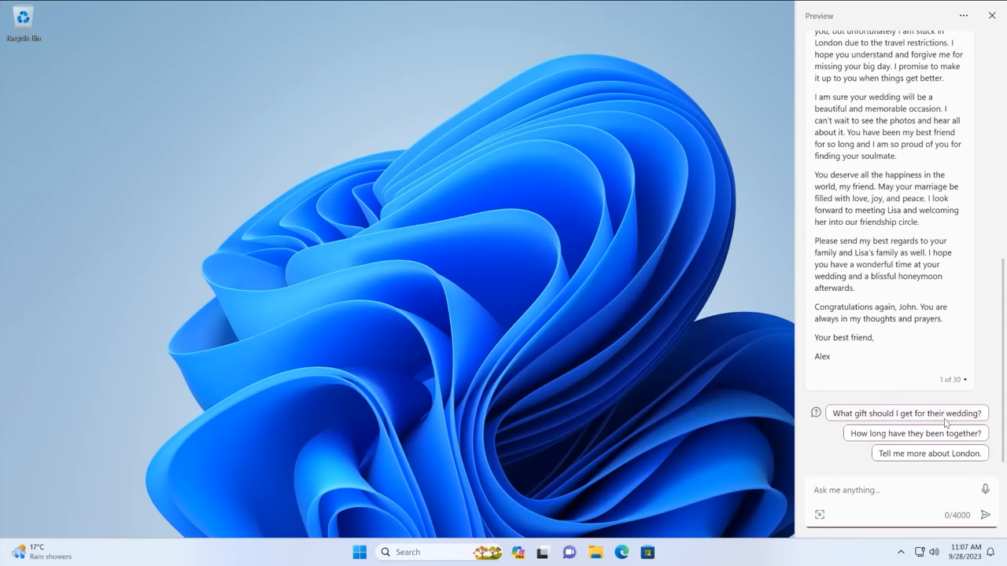
mouse_move(895, 421)
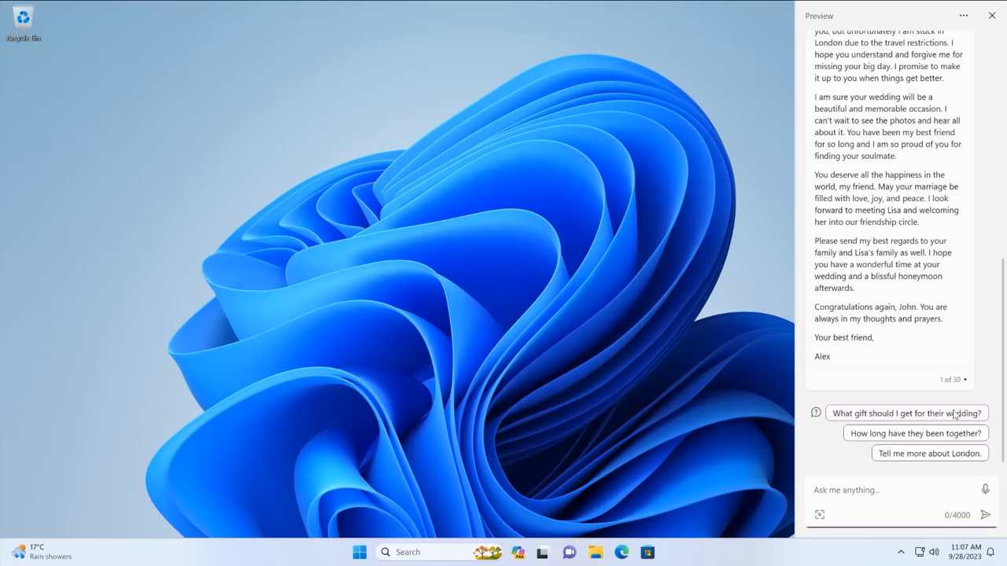
mouse_move(951, 419)
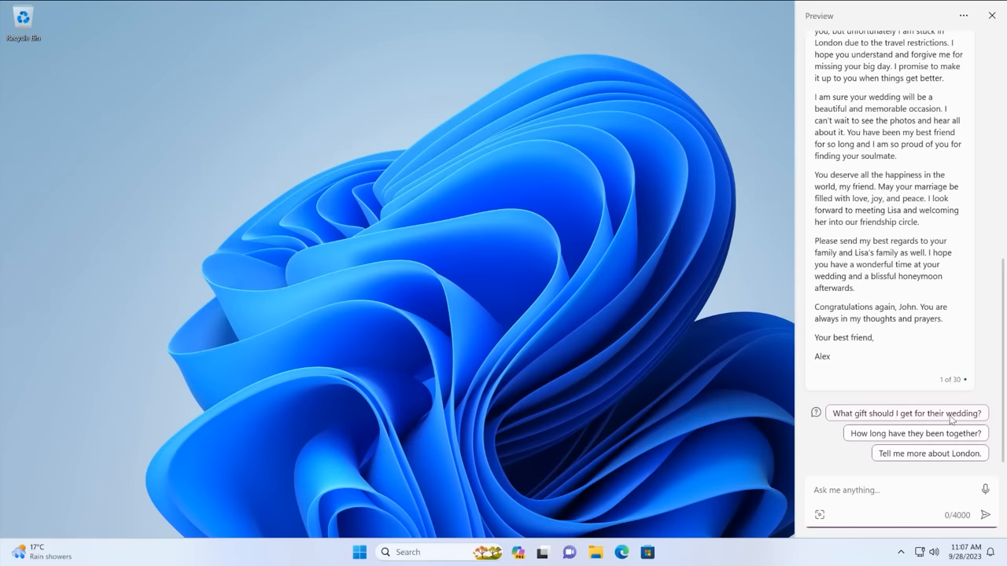
mouse_move(943, 433)
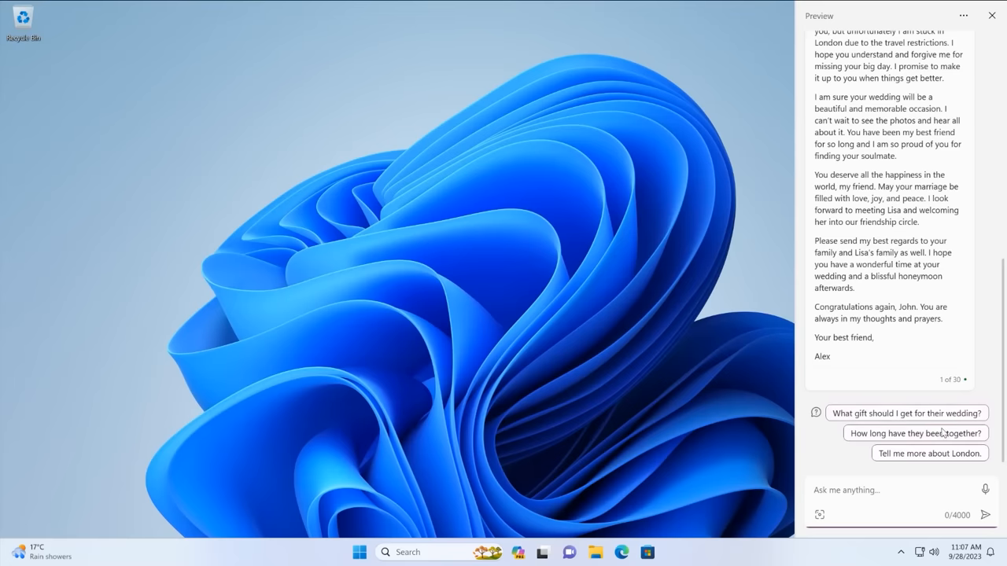
Ask the suggested follow-up 'What gift should I get for their wedding?'.
left_click(905, 412)
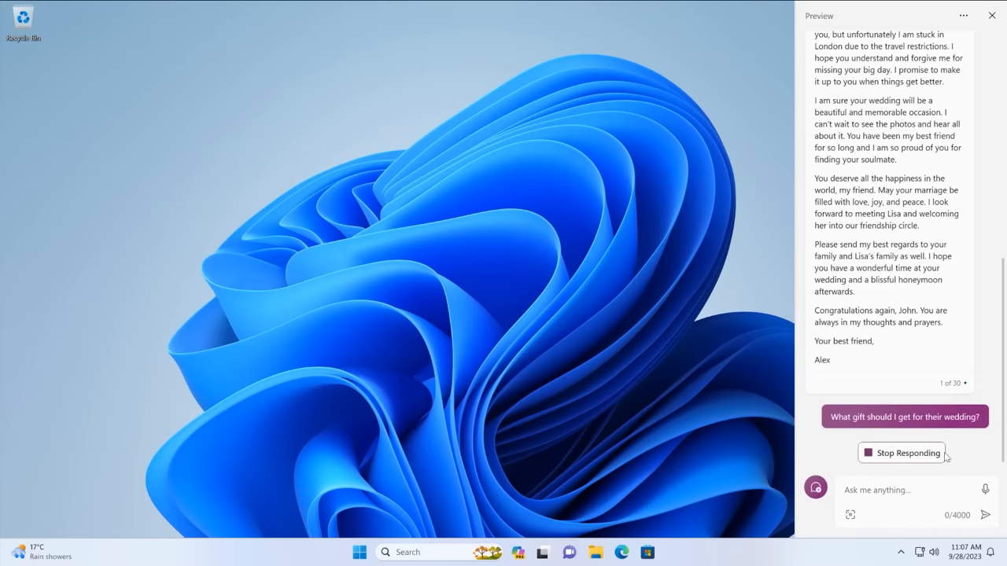
mouse_move(720, 450)
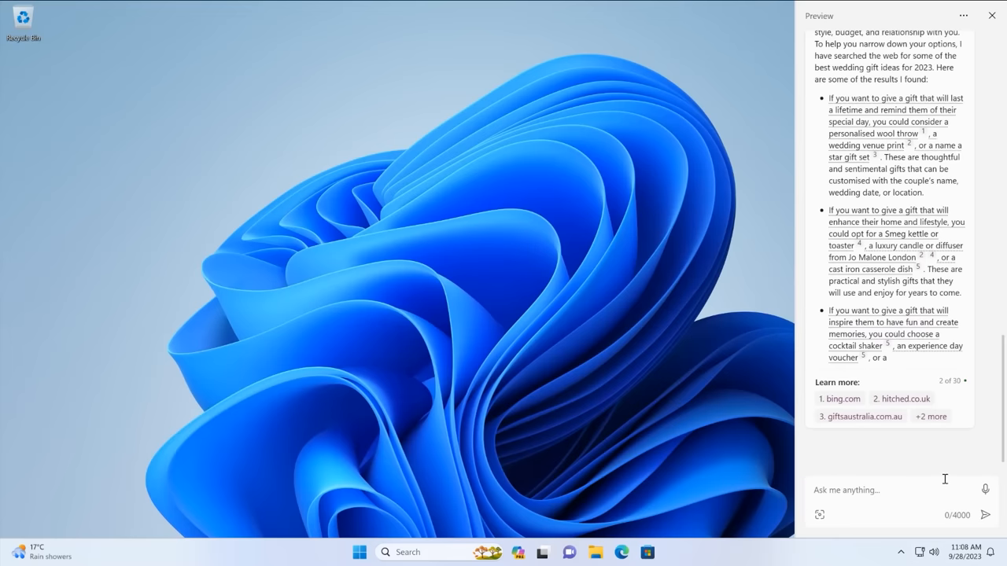
mouse_move(865, 506)
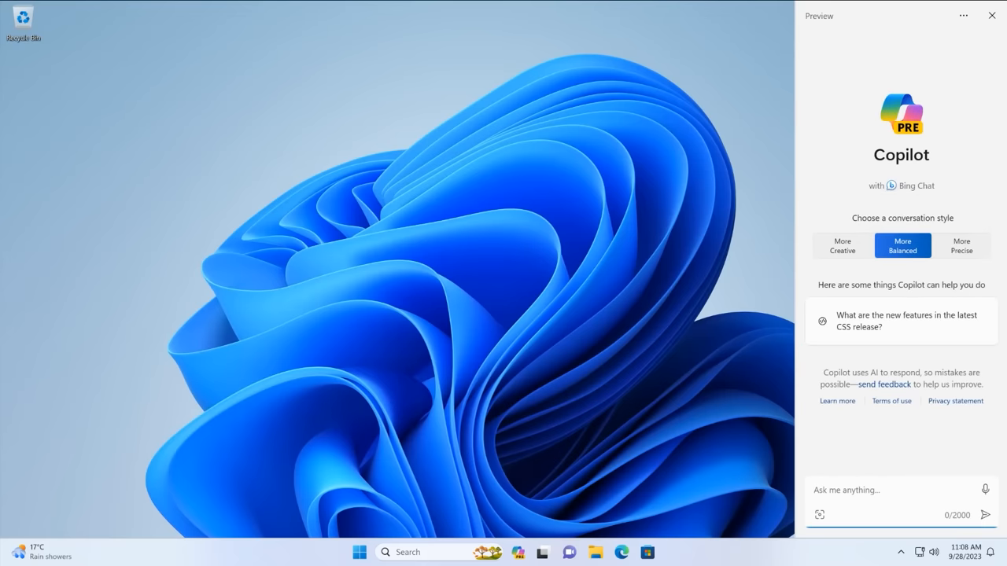
mouse_move(929, 484)
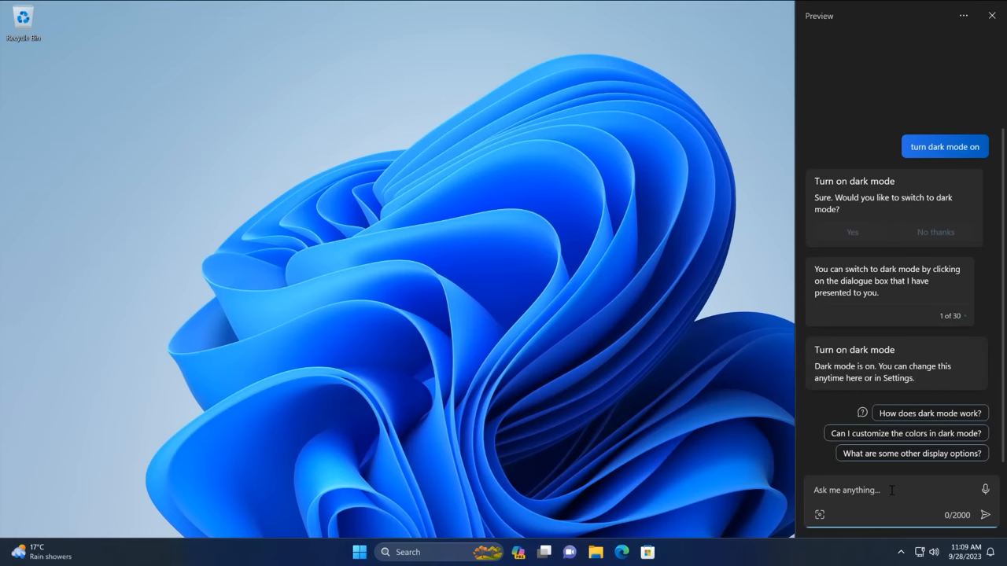
List other display options, then turn Do Not Disturb on and back off.
left_click(911, 453)
type("turn on do not di")
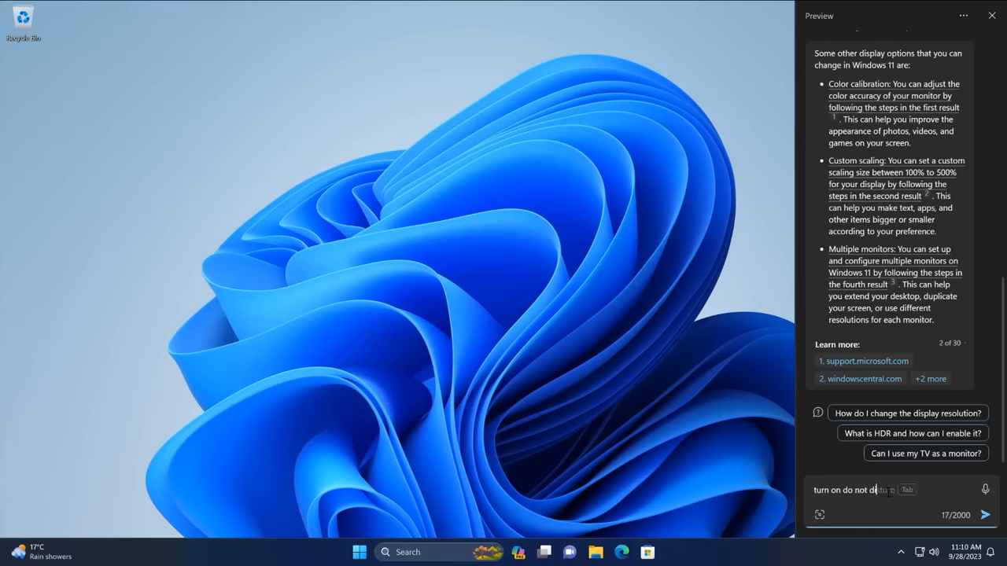
key("enter")
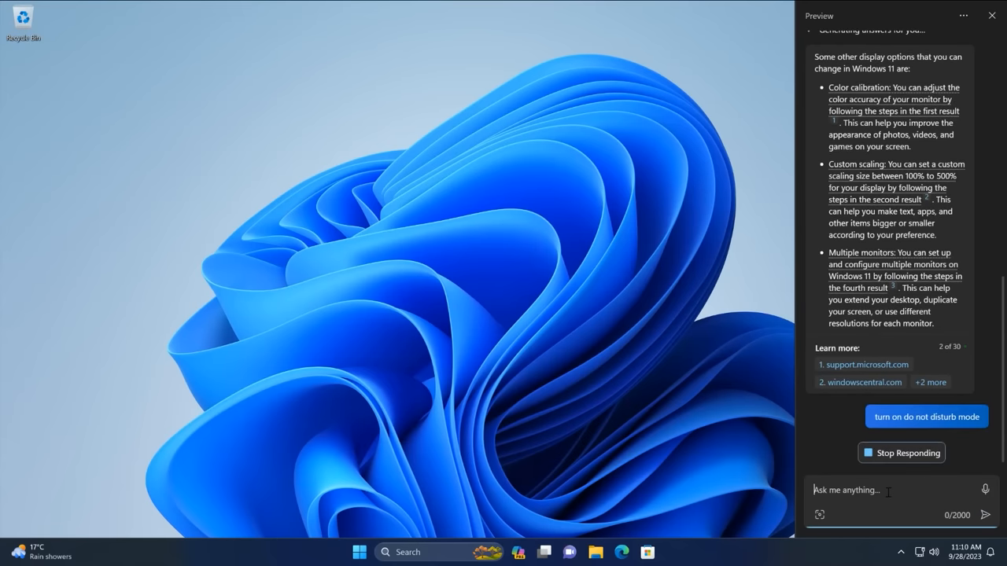
left_click(926, 416)
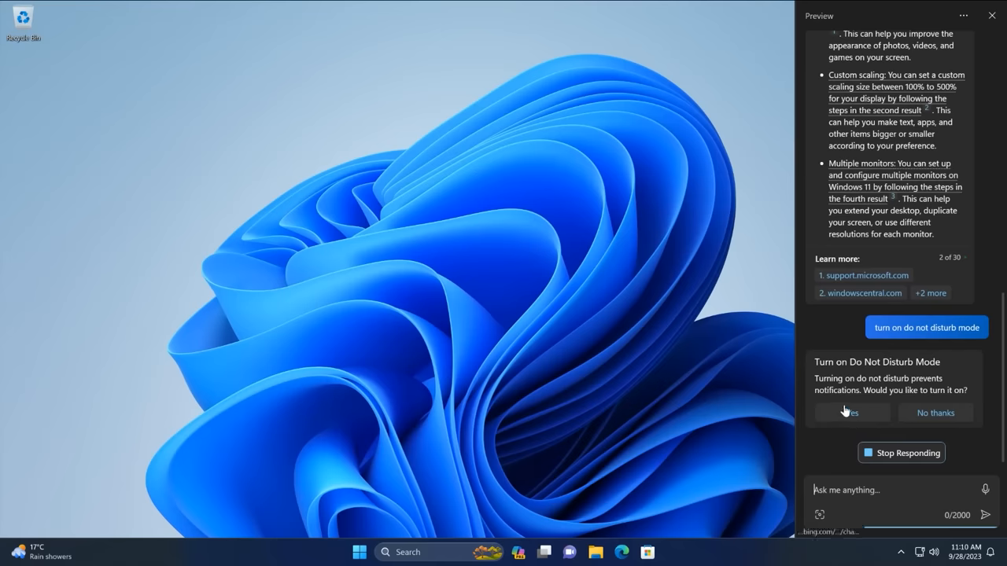
mouse_move(913, 313)
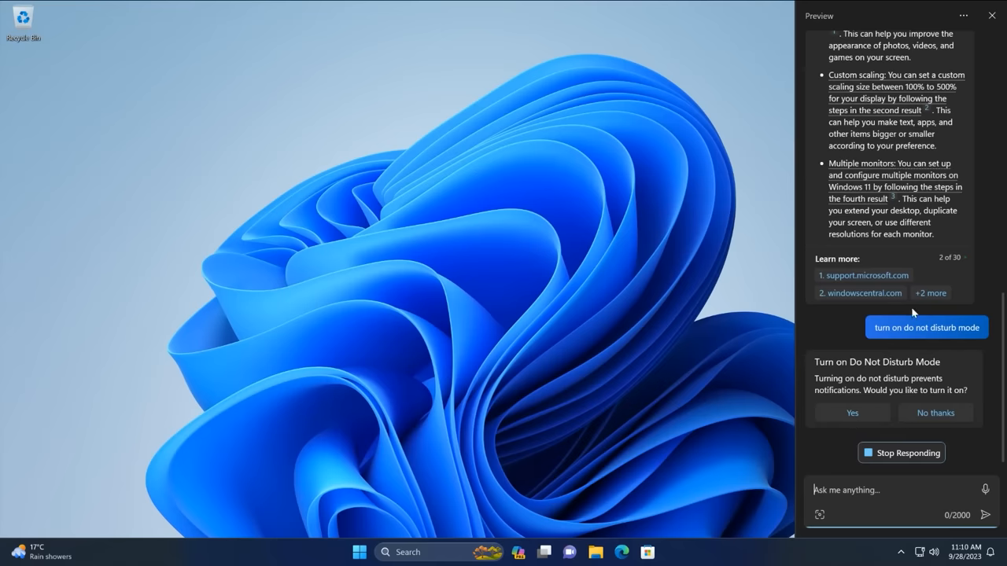
mouse_move(913, 313)
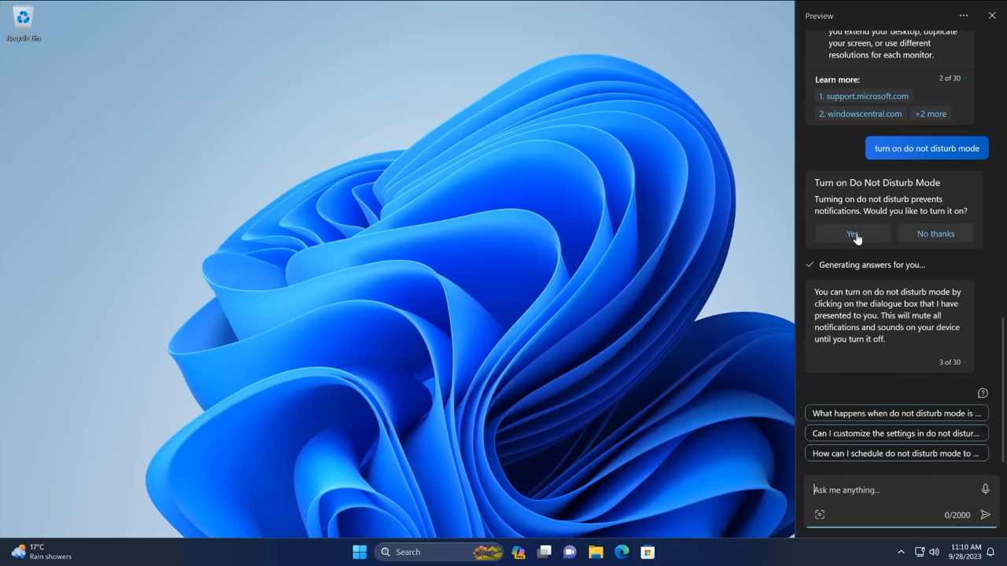
left_click(852, 233)
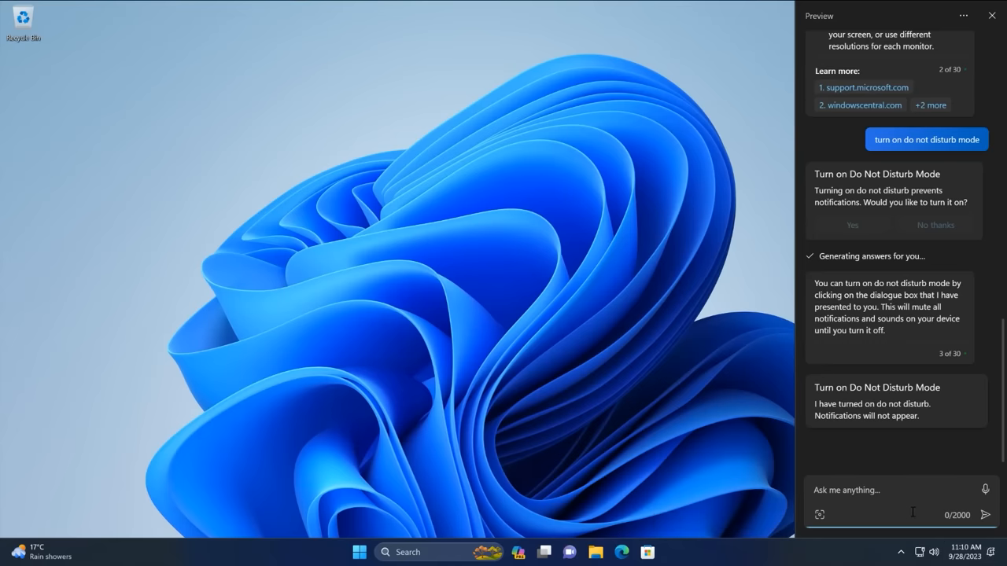
type("turn off do")
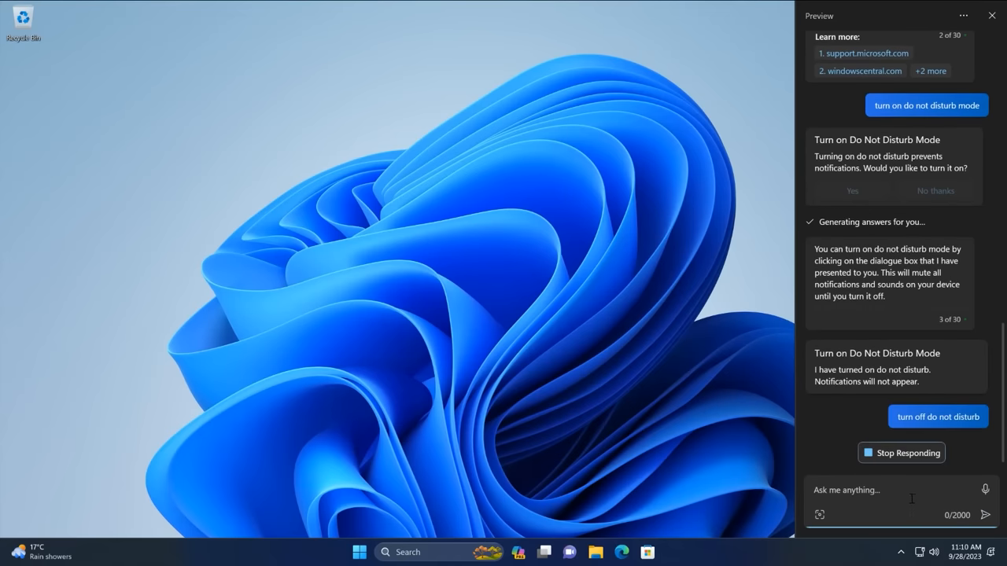
left_click(938, 416)
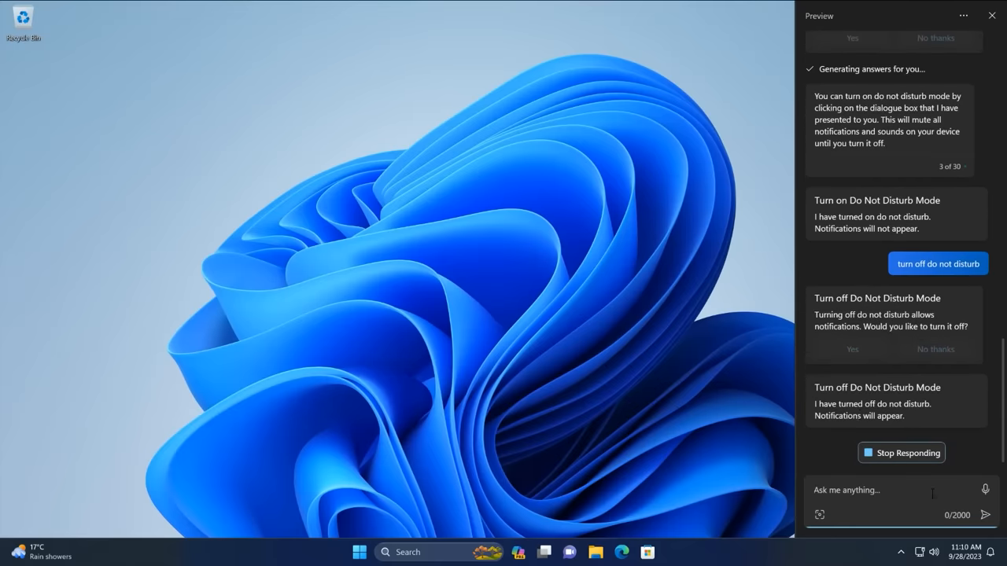
mouse_move(922, 498)
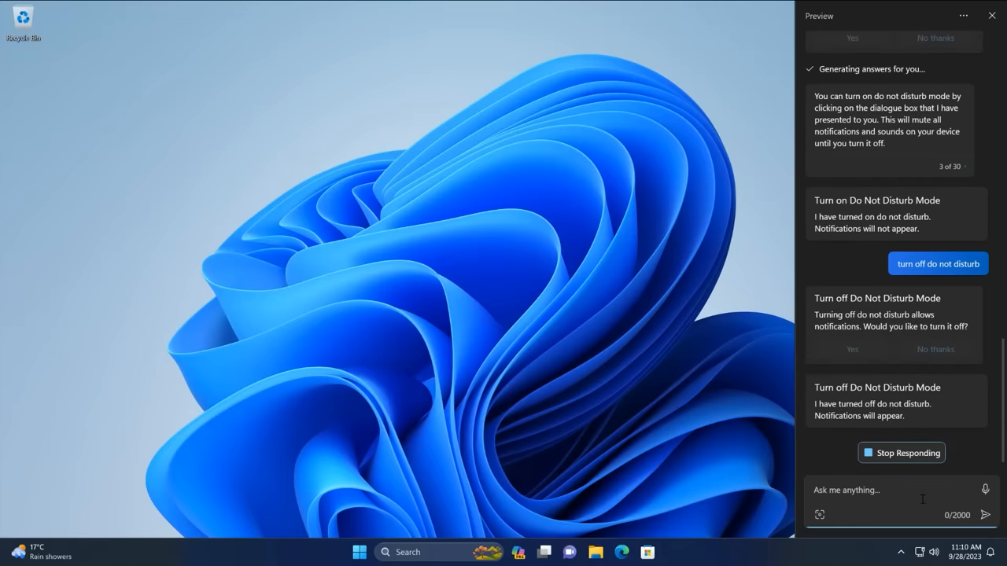
Ask Copilot to open the Settings app, then close the Settings window.
type("open the")
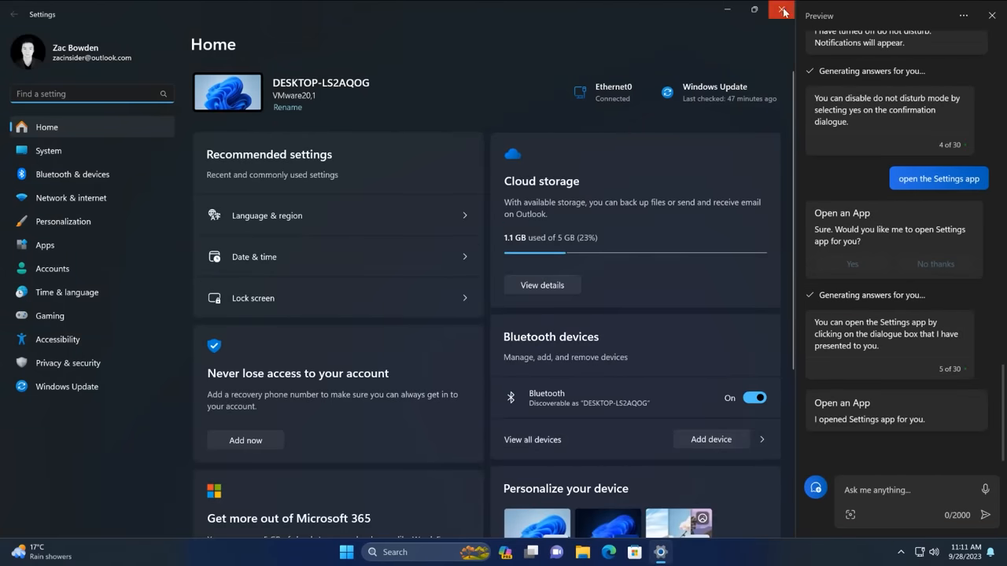
left_click(782, 11)
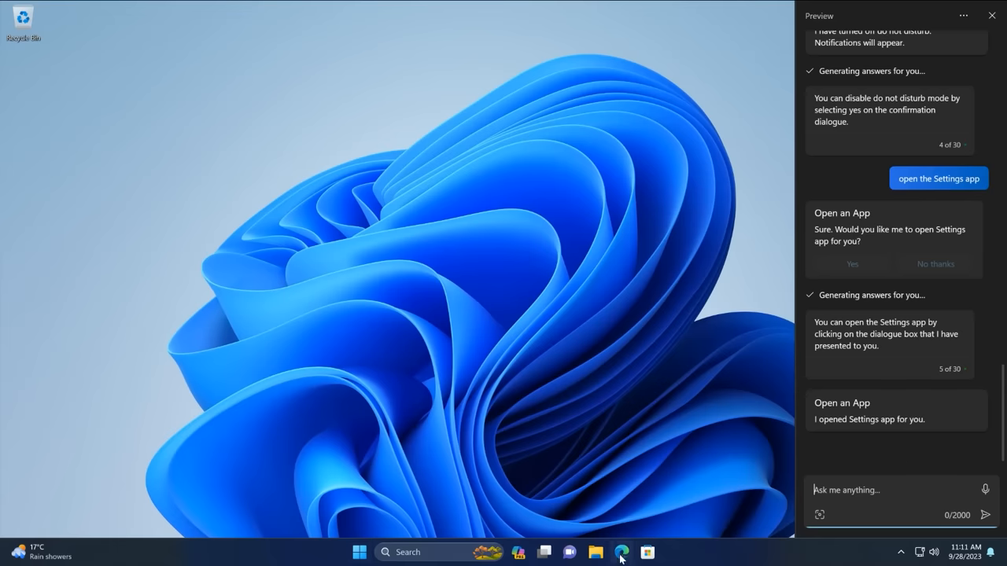
Open Edge to the Windows Central Jim Ryan article, accepting privacy and closing the newsletter pop-up.
left_click(621, 551)
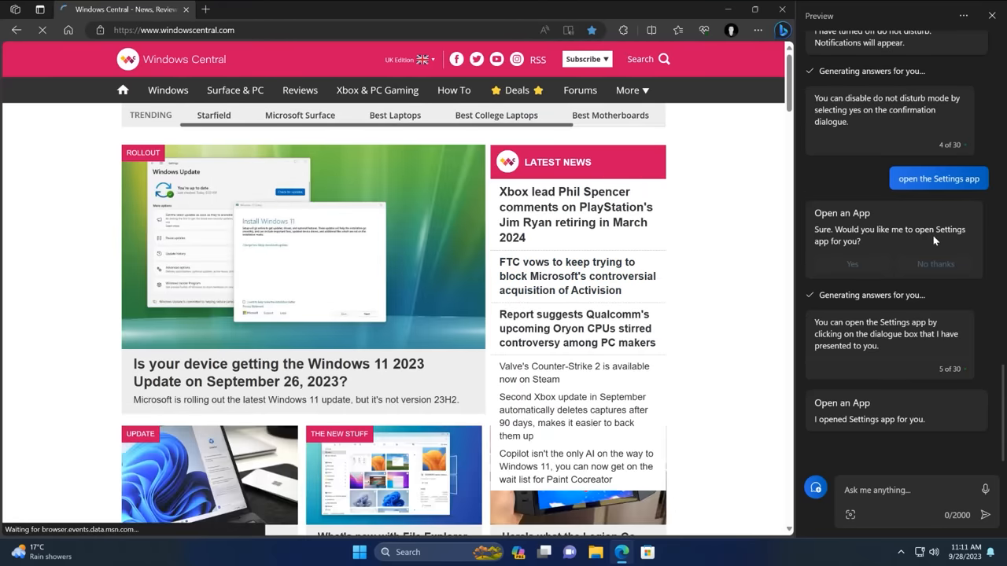
left_click(575, 214)
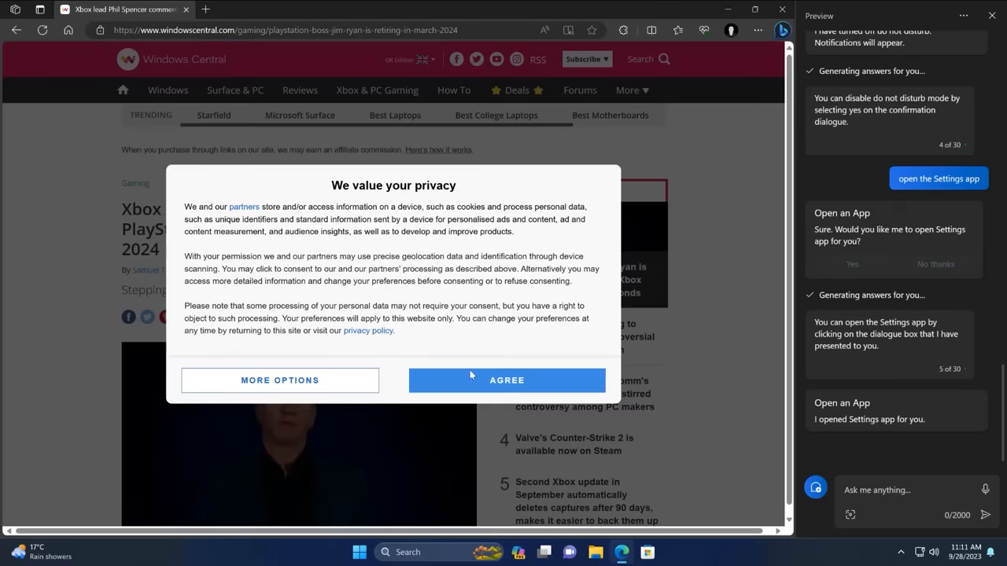
left_click(507, 379)
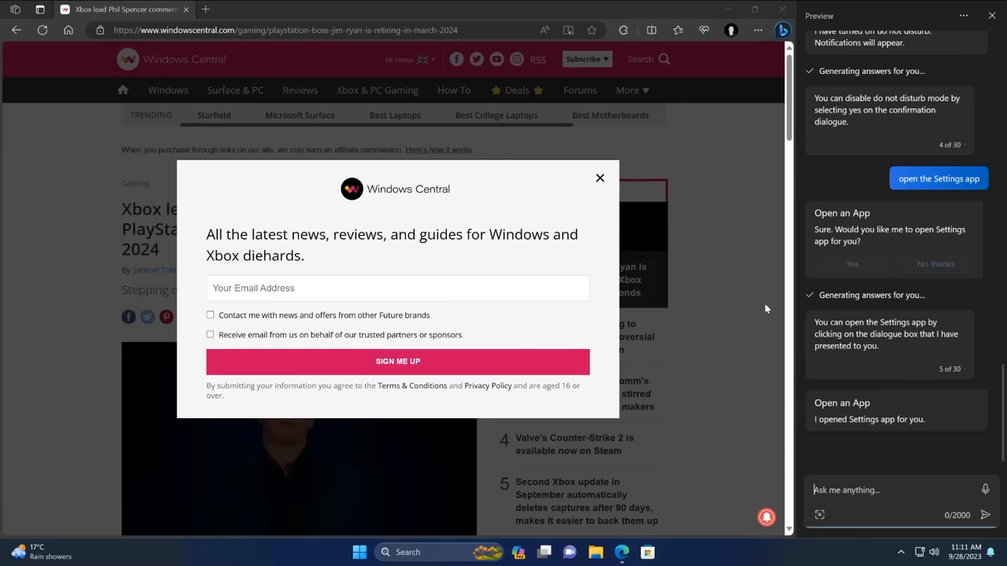
left_click(599, 178)
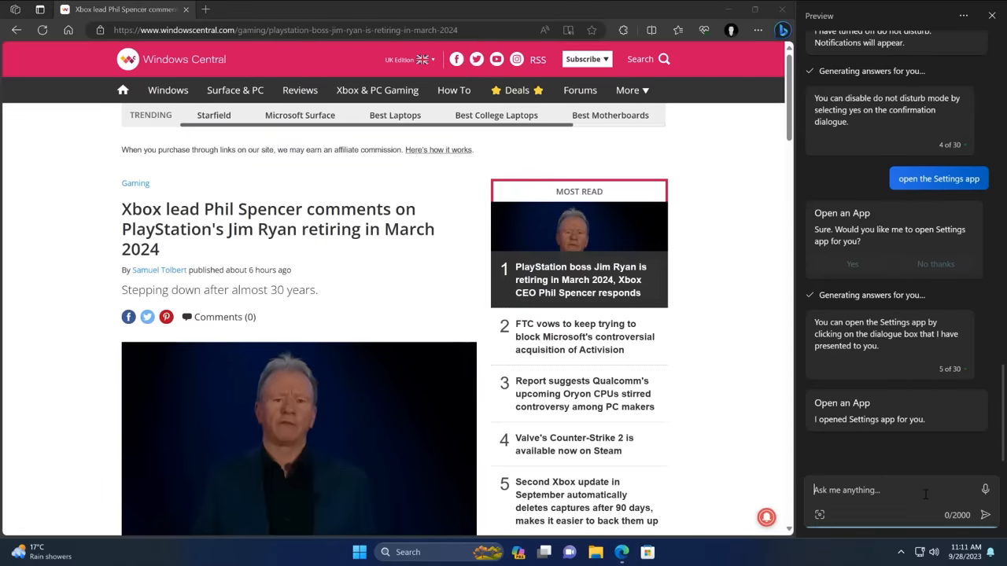
Ask Copilot to 'summarize this article' and scroll through the bulleted Jim Ryan summary.
type("summarize th")
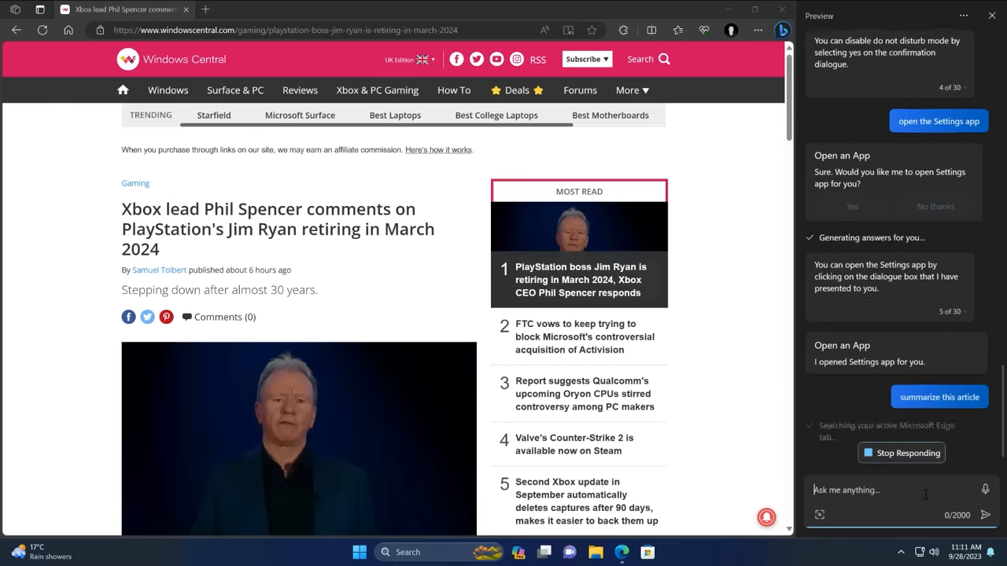
scroll("down", 3)
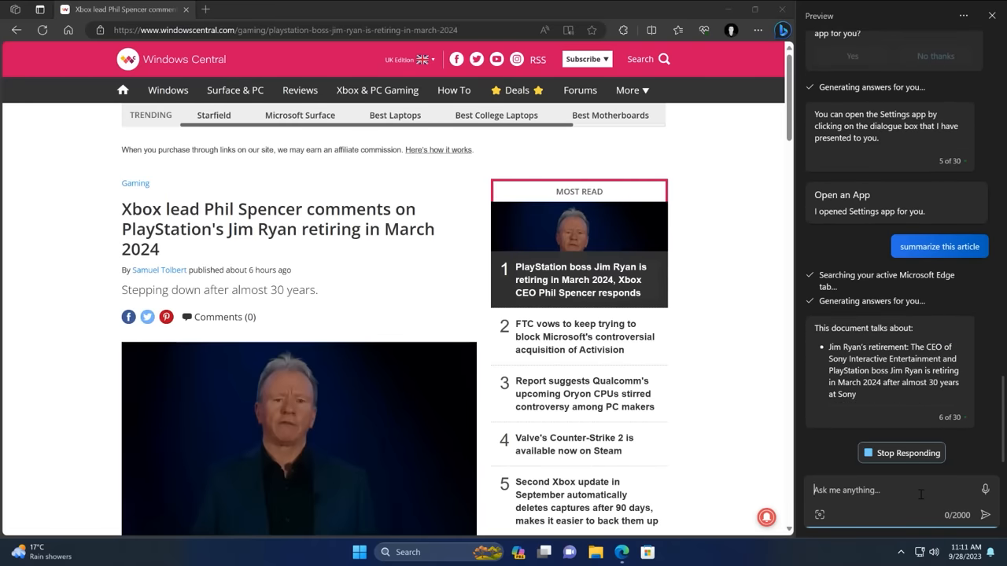
scroll("down", 3)
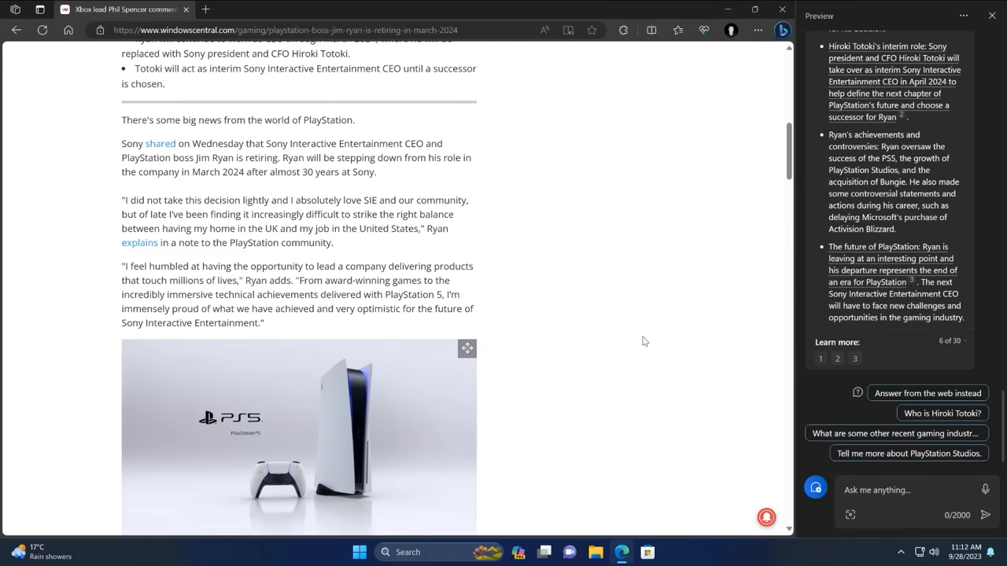
scroll("down", 3)
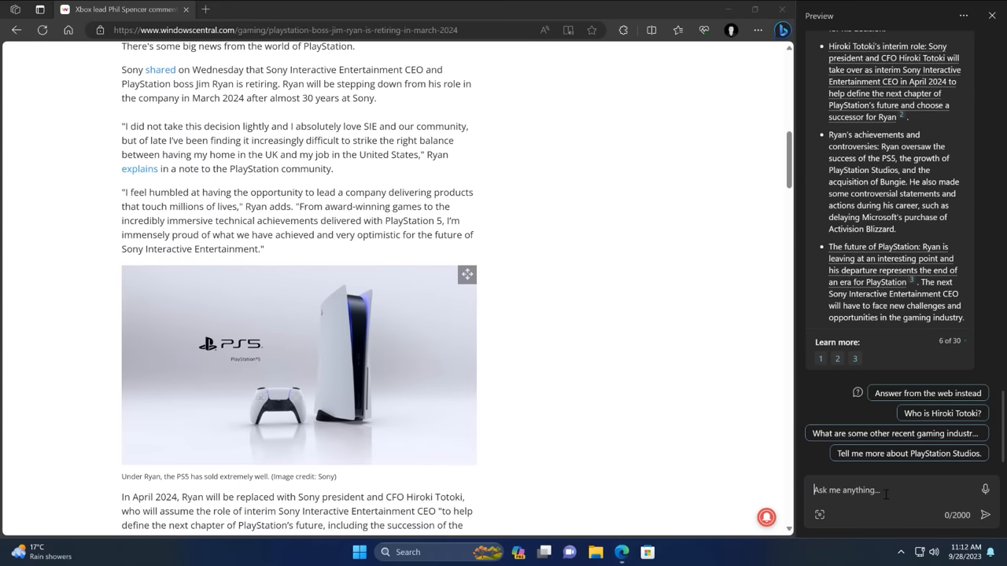
left_click(887, 493)
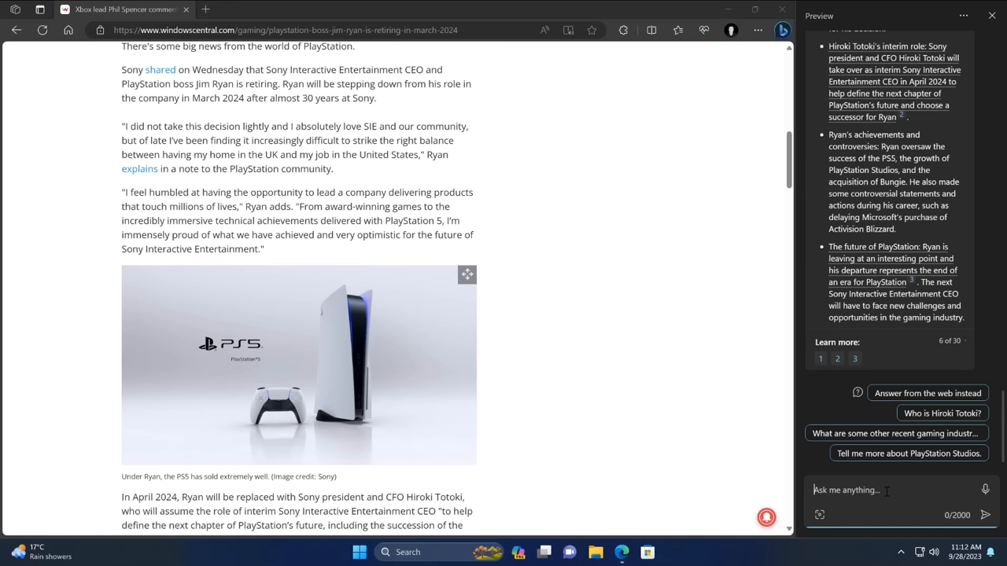
Send Copilot a request for a short tweet about the article's matters, then bring Edge back up.
type("Write me a short tweet on the m")
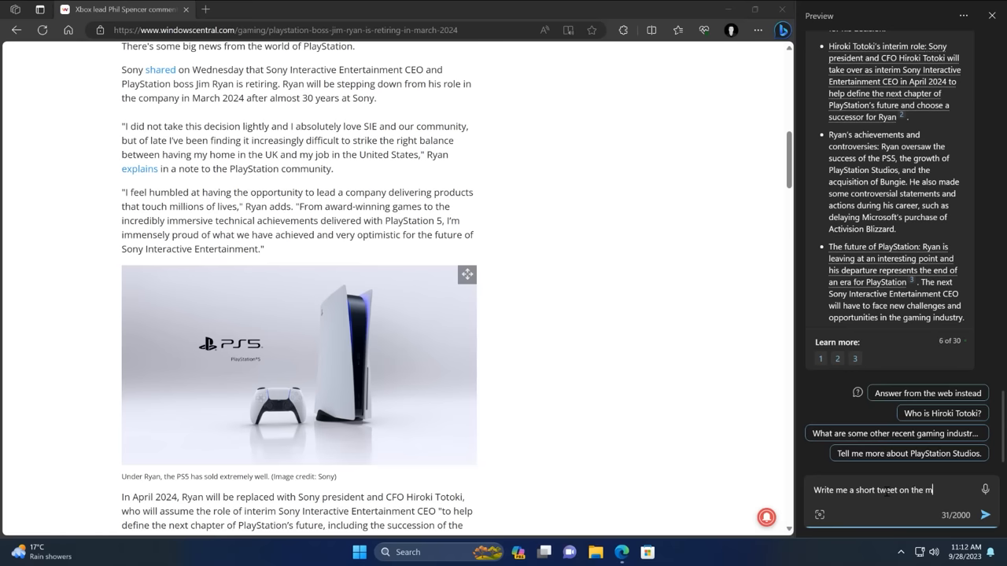
type("atters presented in this artic")
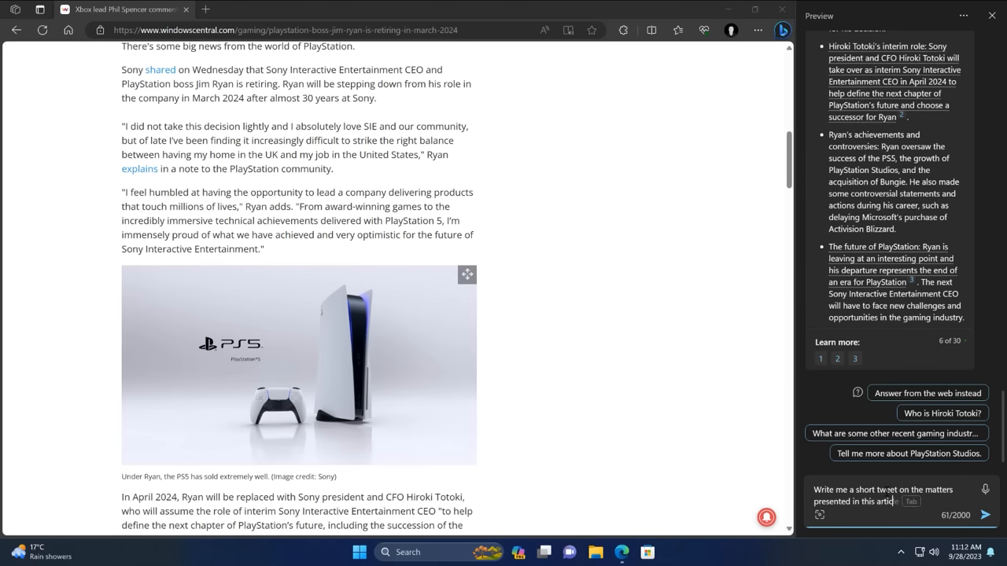
left_click(984, 514)
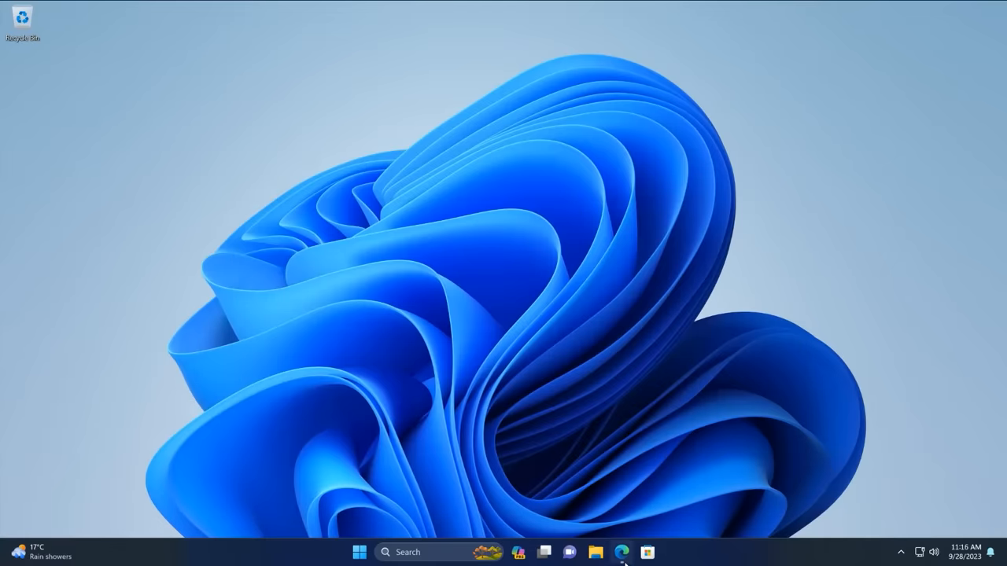
left_click(621, 552)
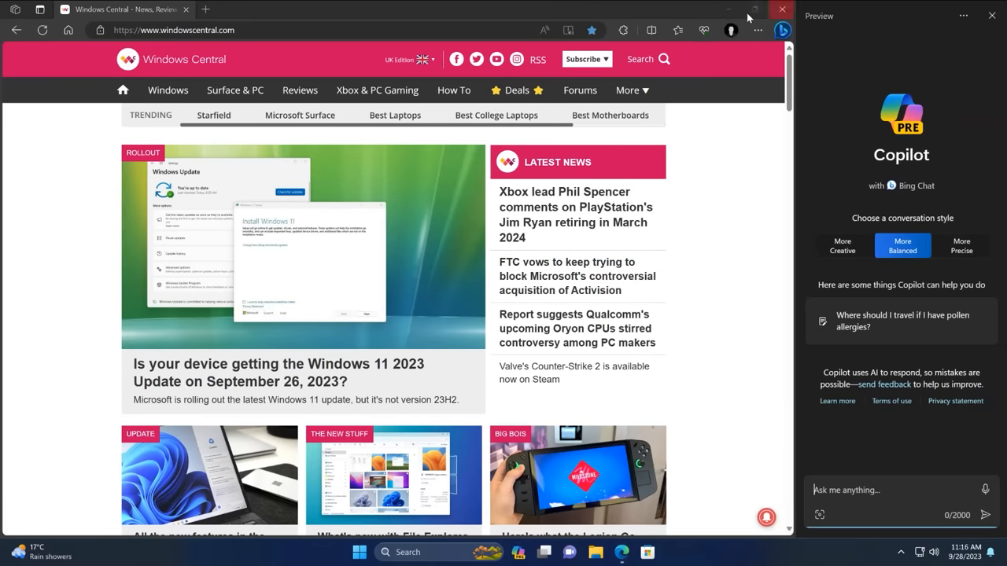
mouse_move(848, 310)
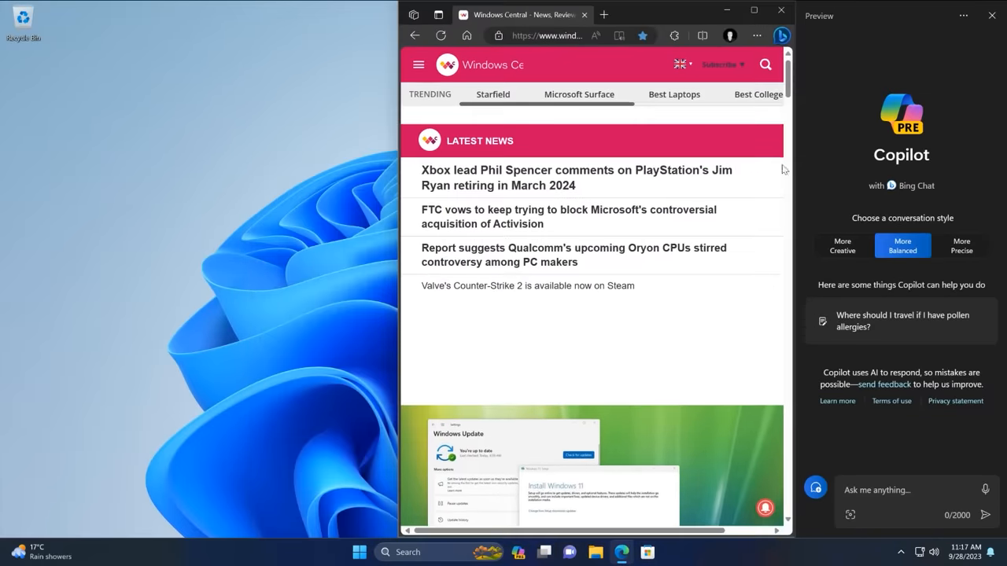
Use the window's top edge to arrange Edge beside the docked Copilot panel.
left_click(753, 10)
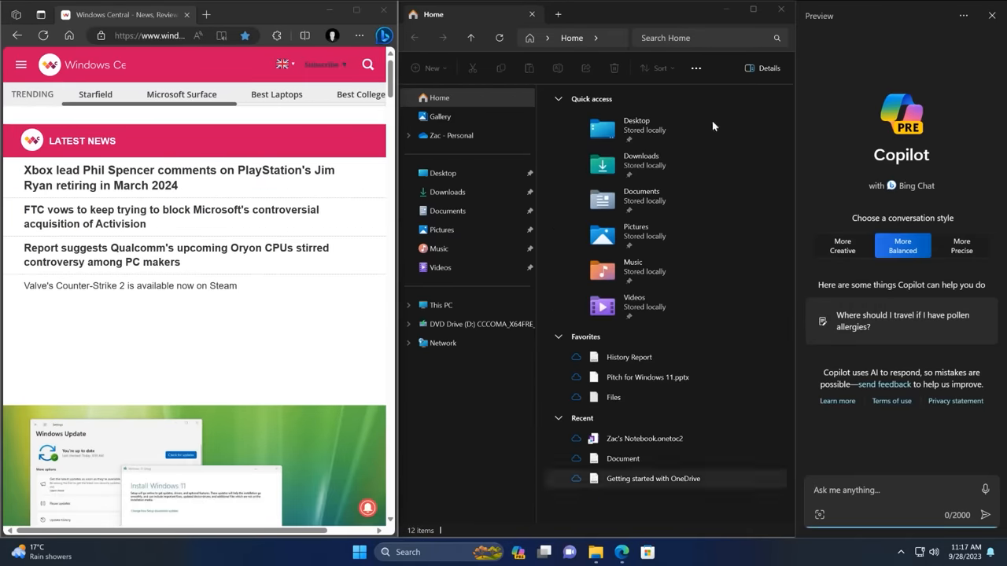
mouse_move(455, 229)
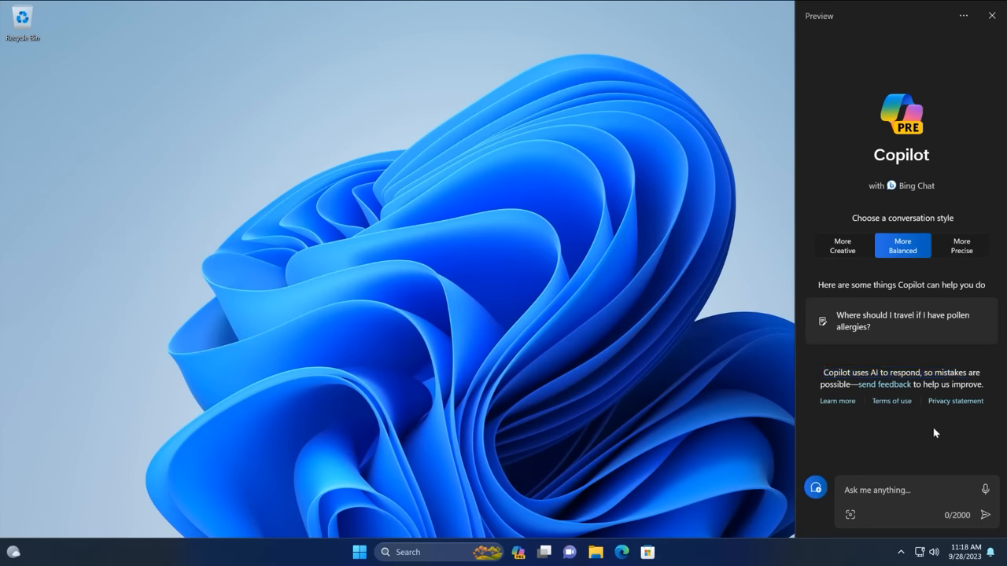
Dictate 'How many Xbox… fit in the back of a Tesla?' into Copilot's prompt box.
left_click(900, 490)
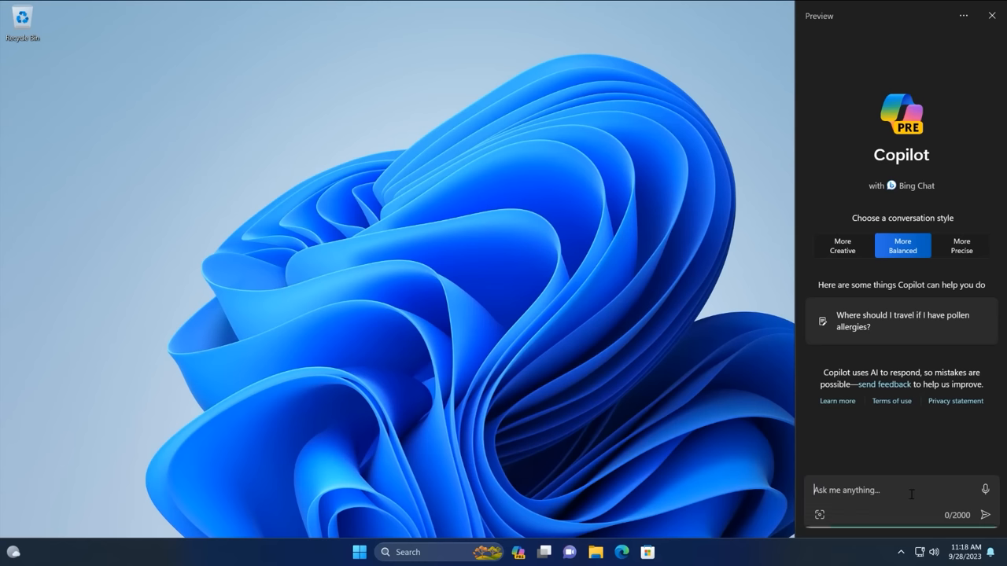
mouse_move(898, 498)
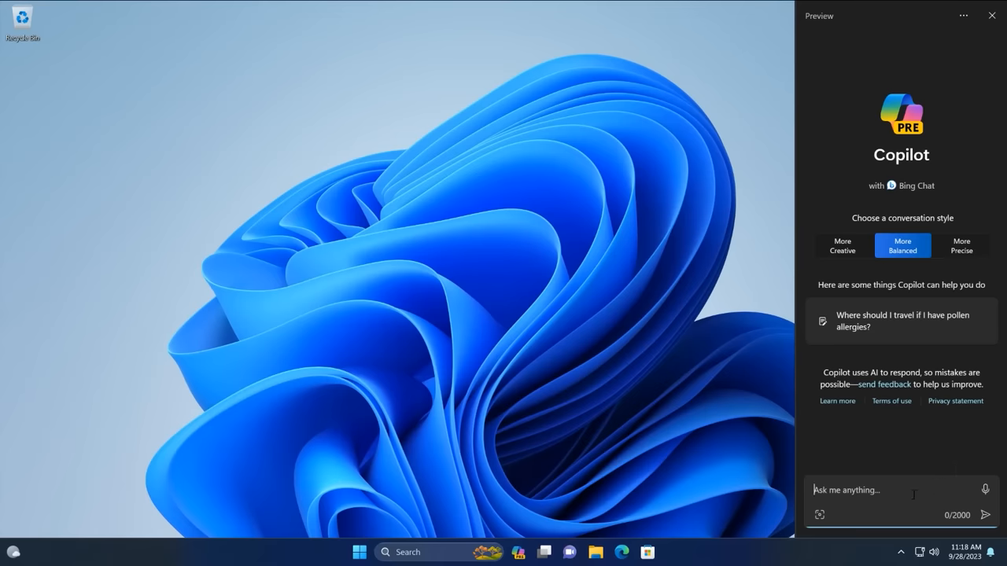
left_click(986, 489)
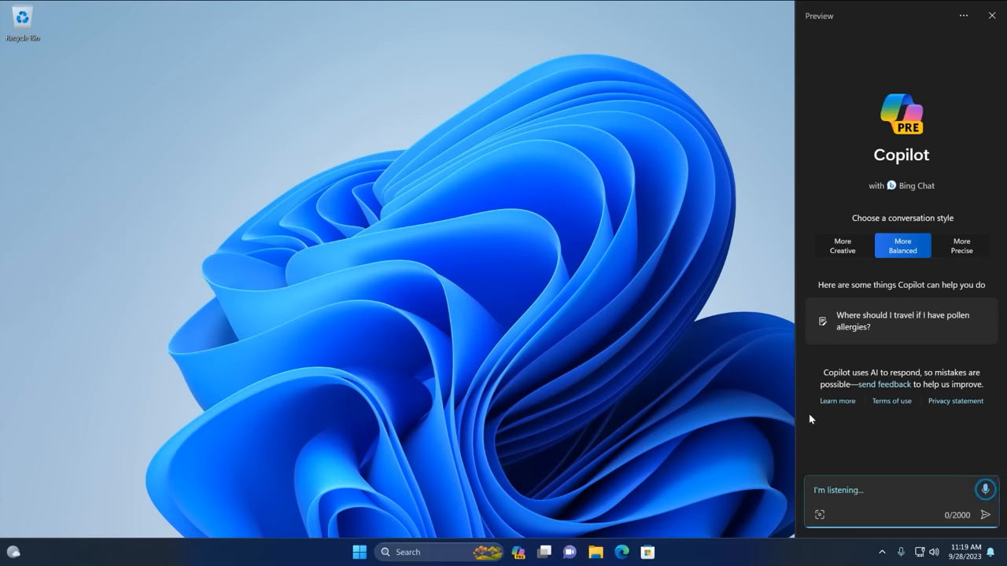
type("How many Xbox?")
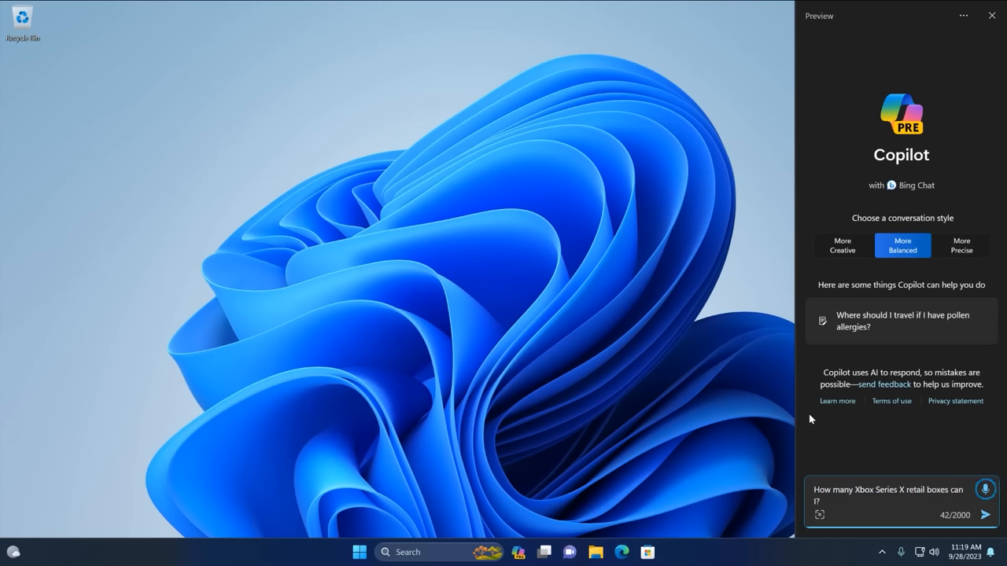
type("fit in the back of a Tesla?")
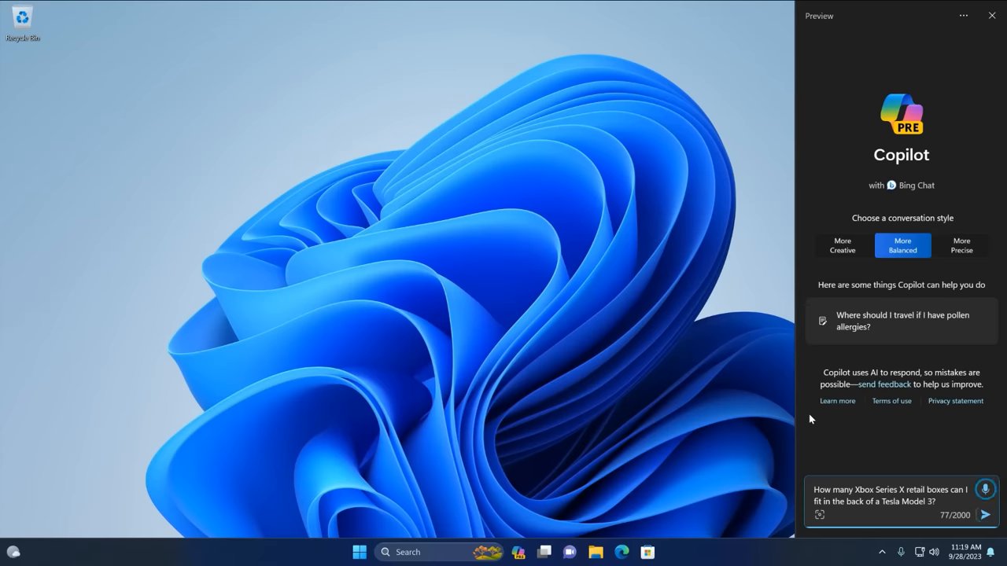
Send the Tesla question and scroll through the answer of up to 72 boxes.
left_click(985, 514)
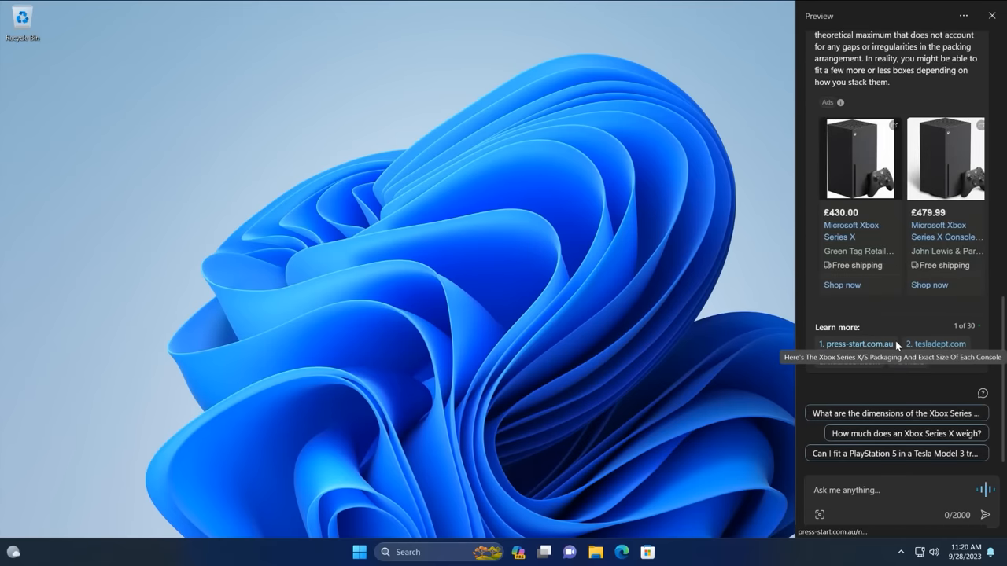
scroll("down", 3)
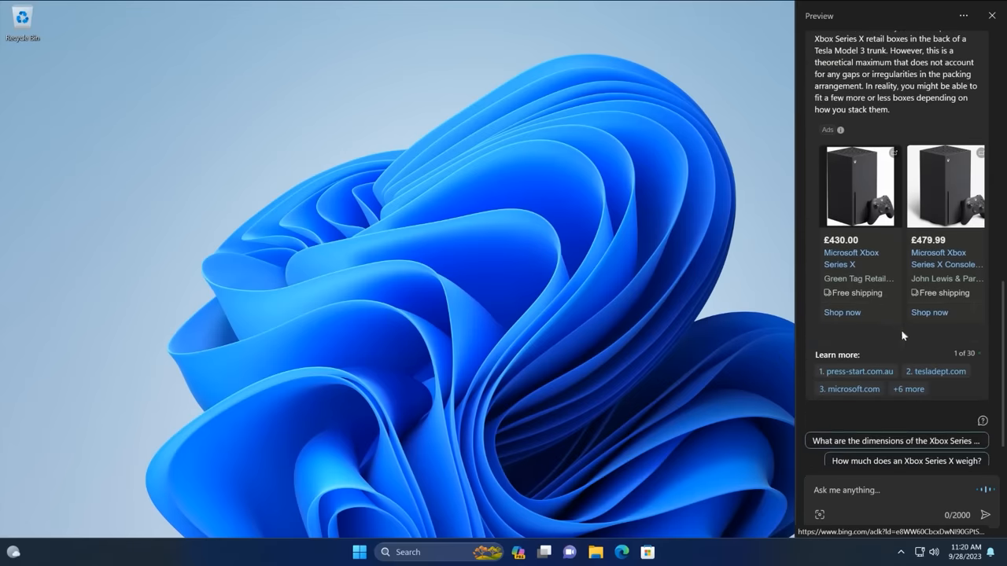
scroll("down", 3)
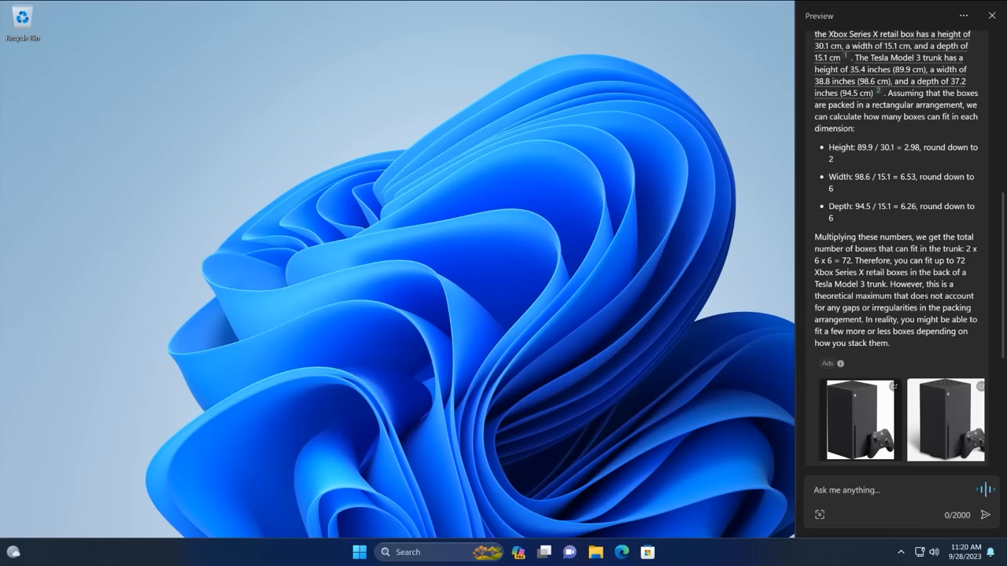
scroll("down", 3)
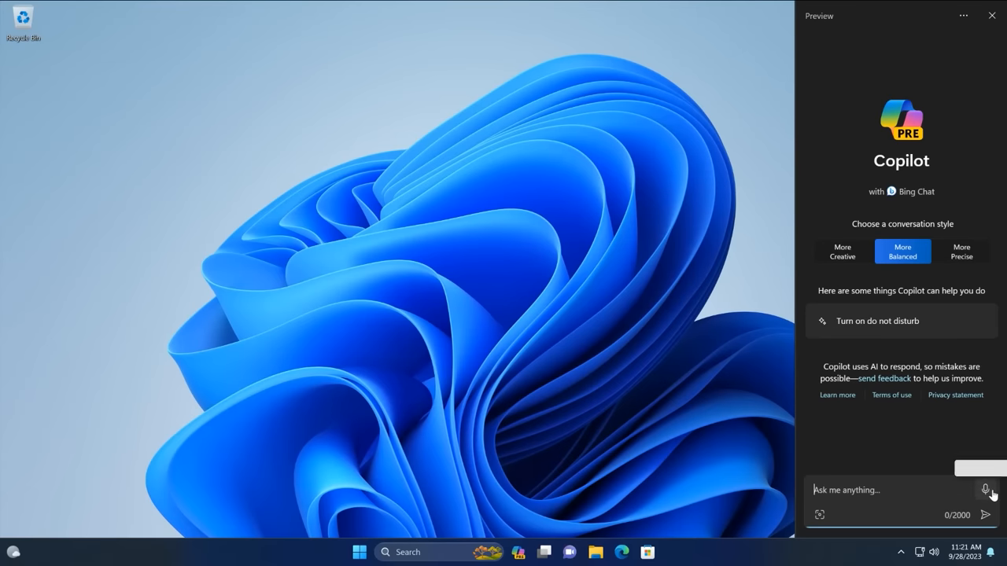
Dictate and send 'What is the name of that… police box?' to Copilot.
left_click(986, 490)
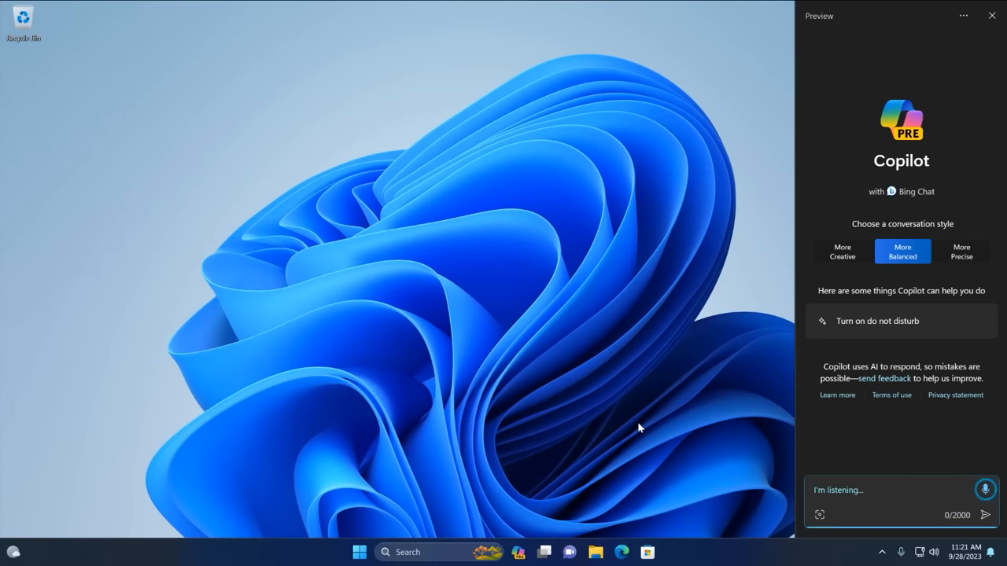
type("What is the name of that?")
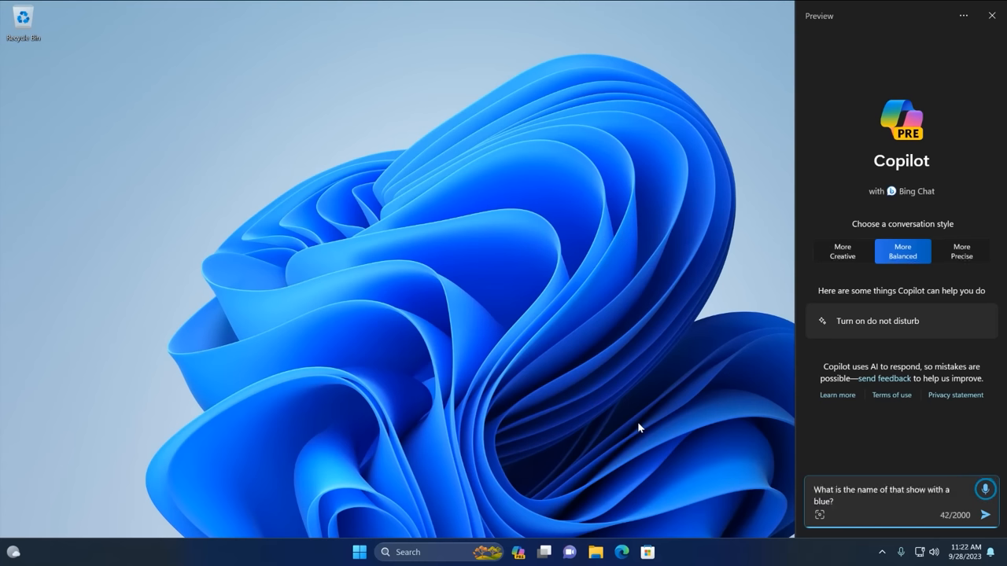
type("police box?")
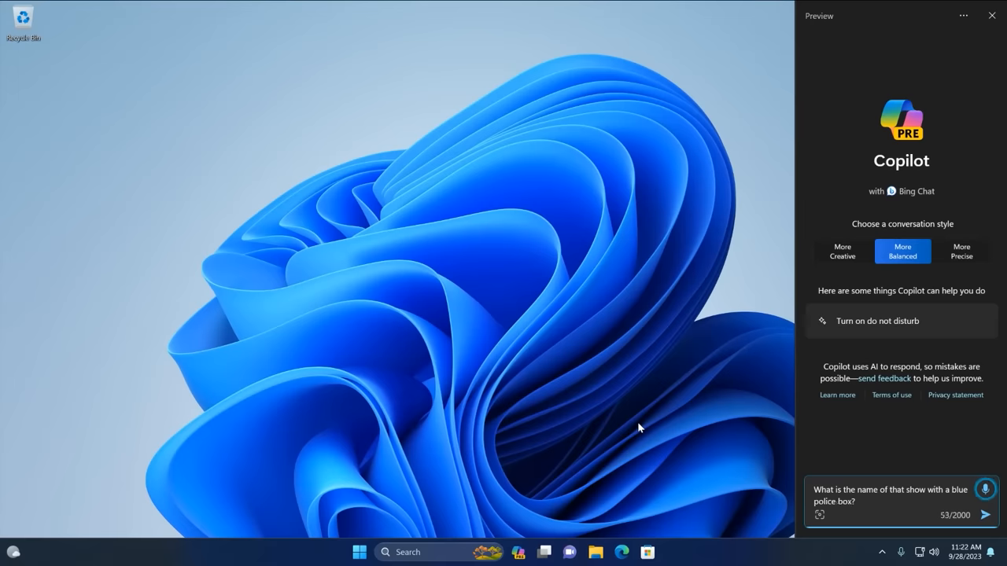
left_click(984, 515)
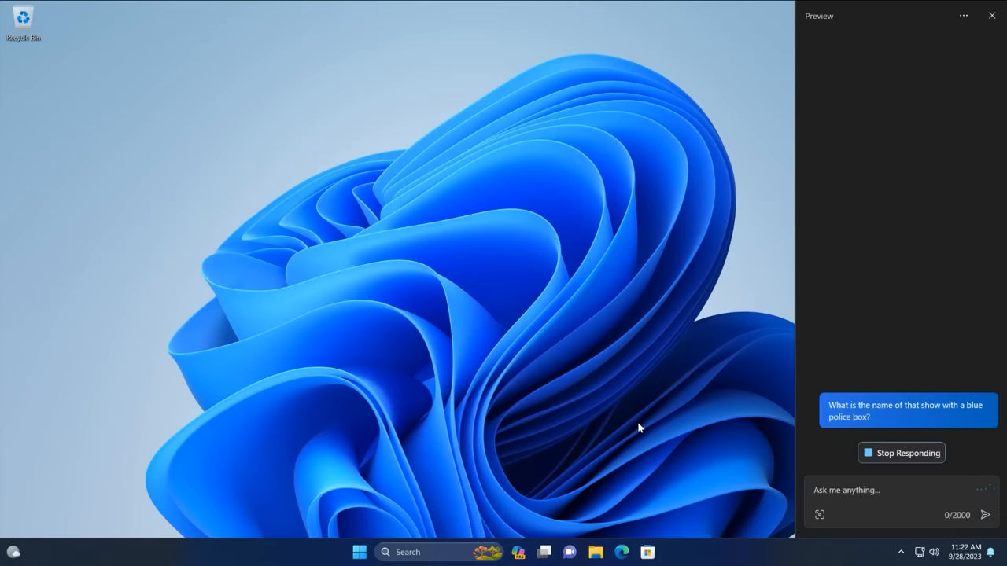
mouse_move(937, 476)
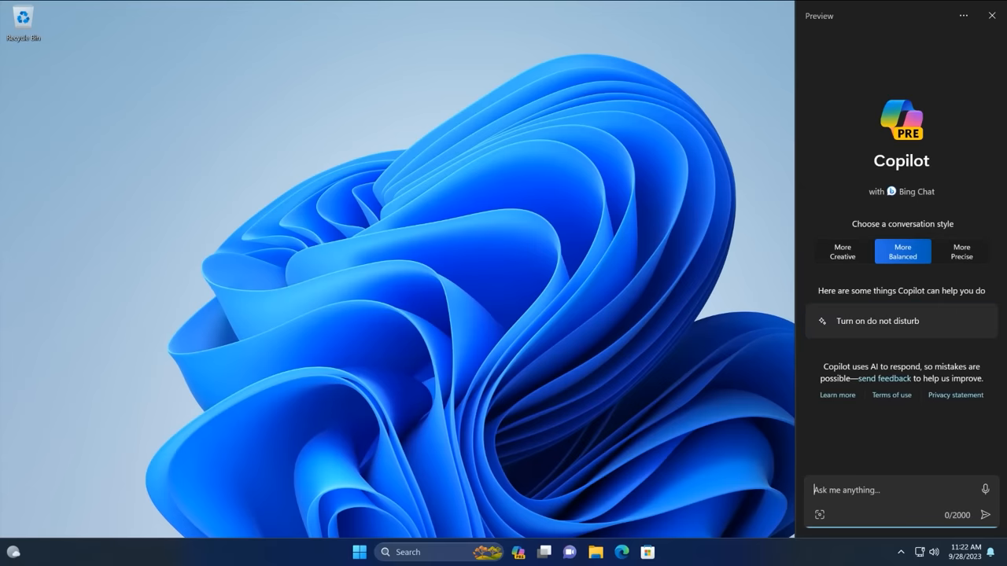
Switch to More Precise style, then dictate and send the question about Rihanna's last album.
left_click(962, 246)
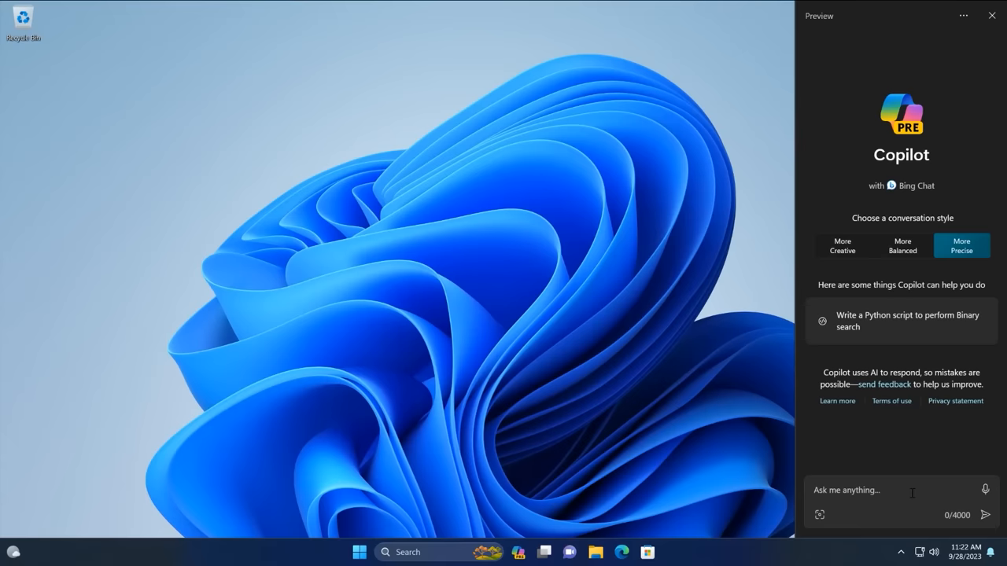
mouse_move(887, 493)
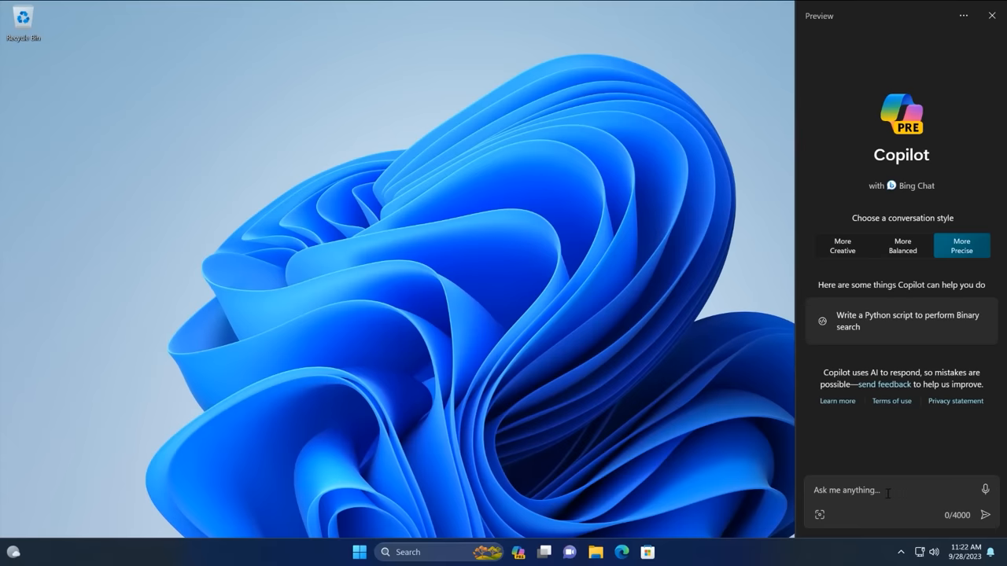
left_click(985, 490)
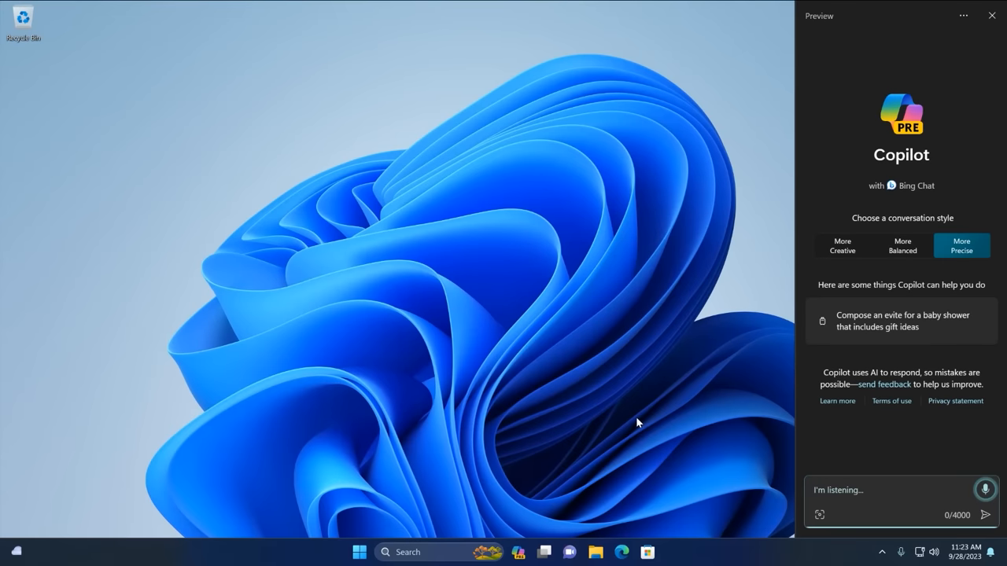
type("What was the name of Rihanna 's last?")
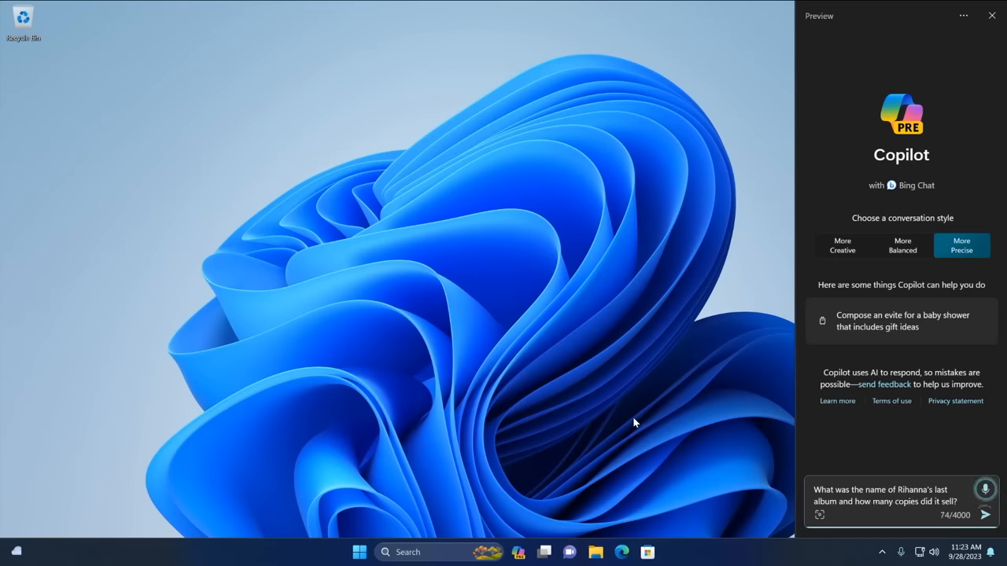
left_click(985, 515)
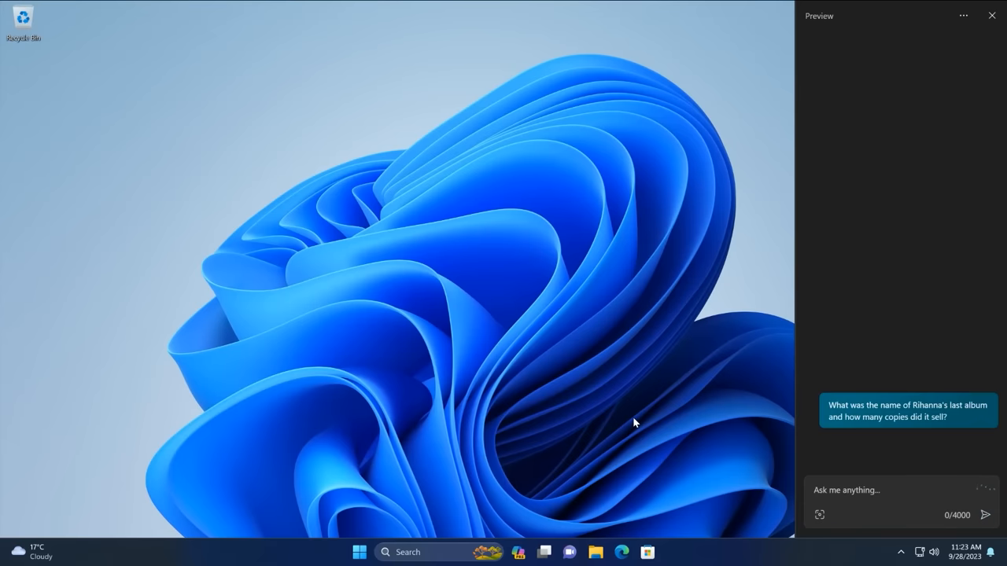
left_click(985, 515)
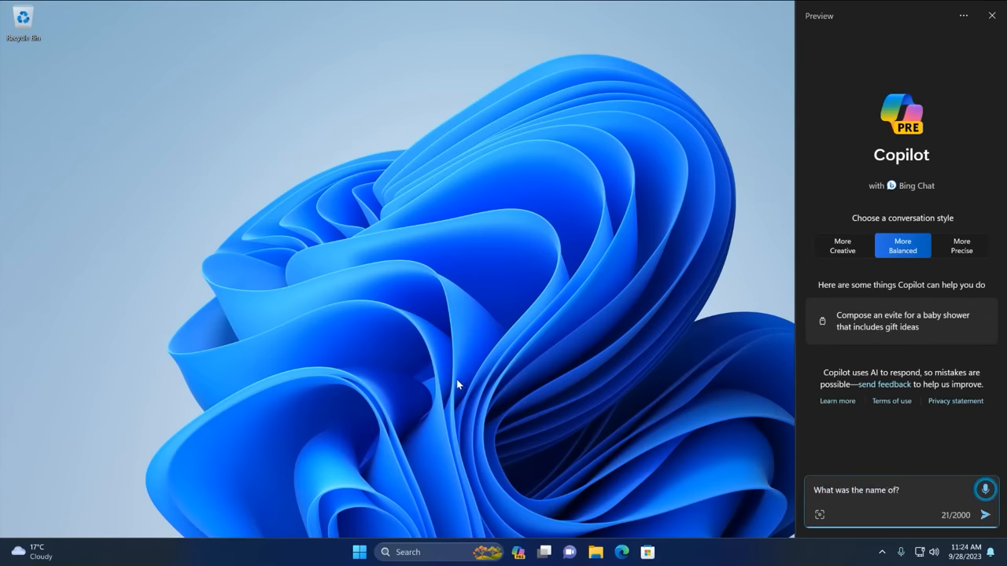
Send the dictated Bungie Halo question, read the Halo: Reach answer, and close Copilot.
type("Bungie 's lost Halo game and how?")
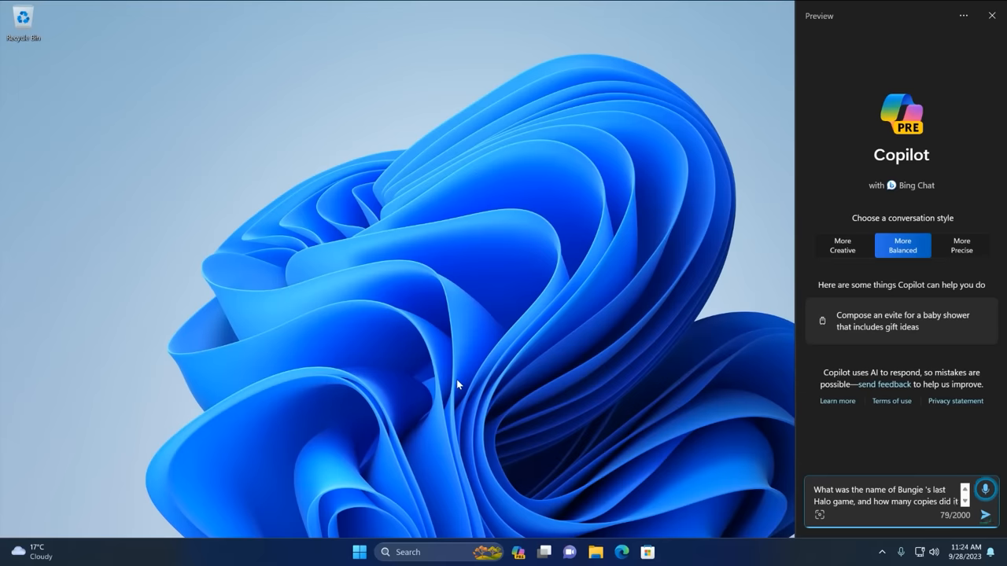
left_click(985, 515)
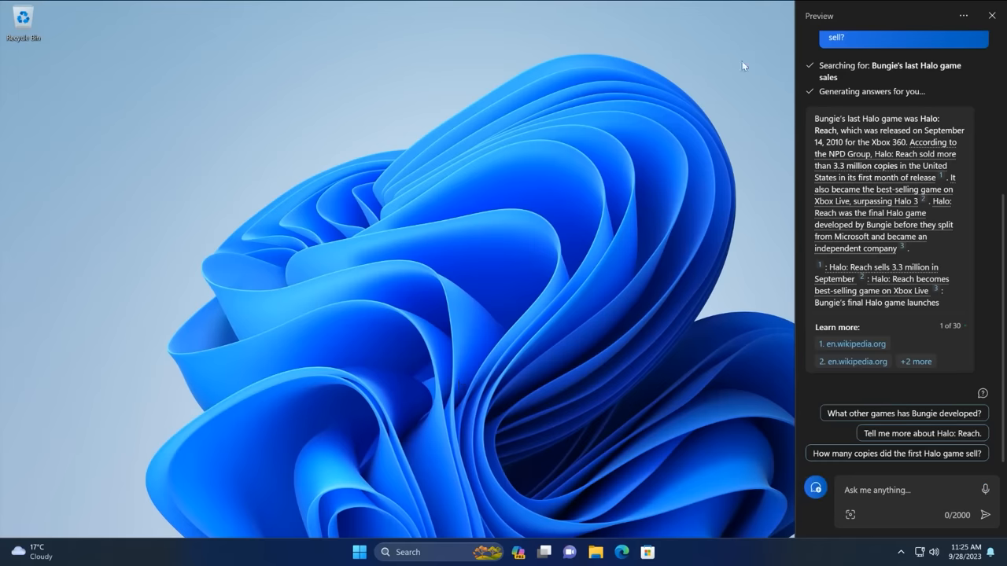
mouse_move(562, 430)
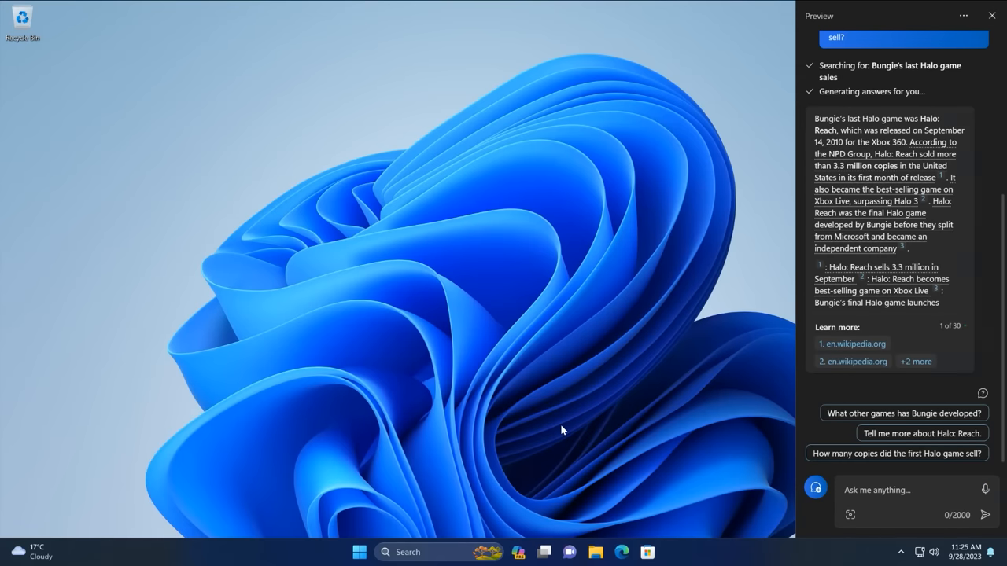
left_click(991, 15)
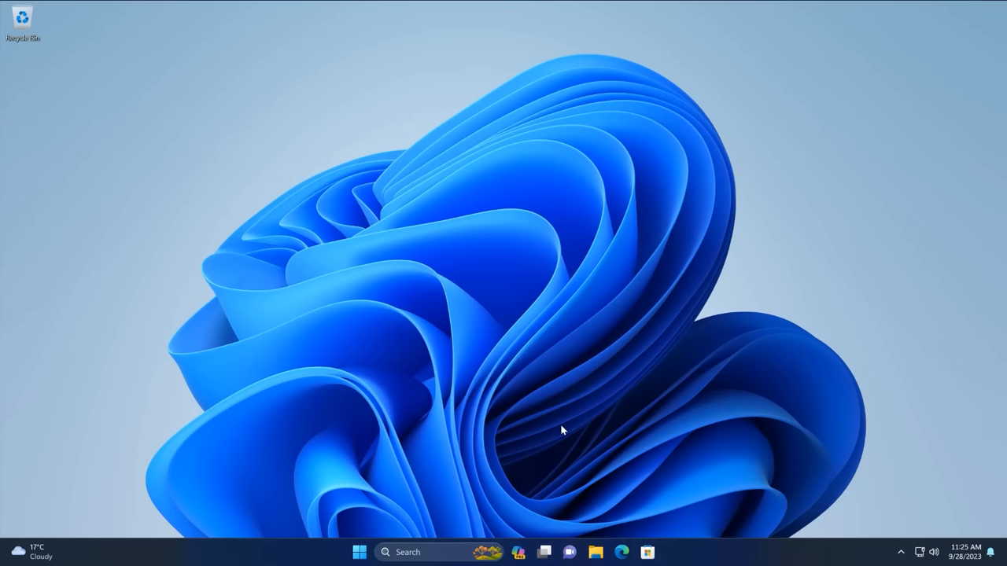
mouse_move(531, 431)
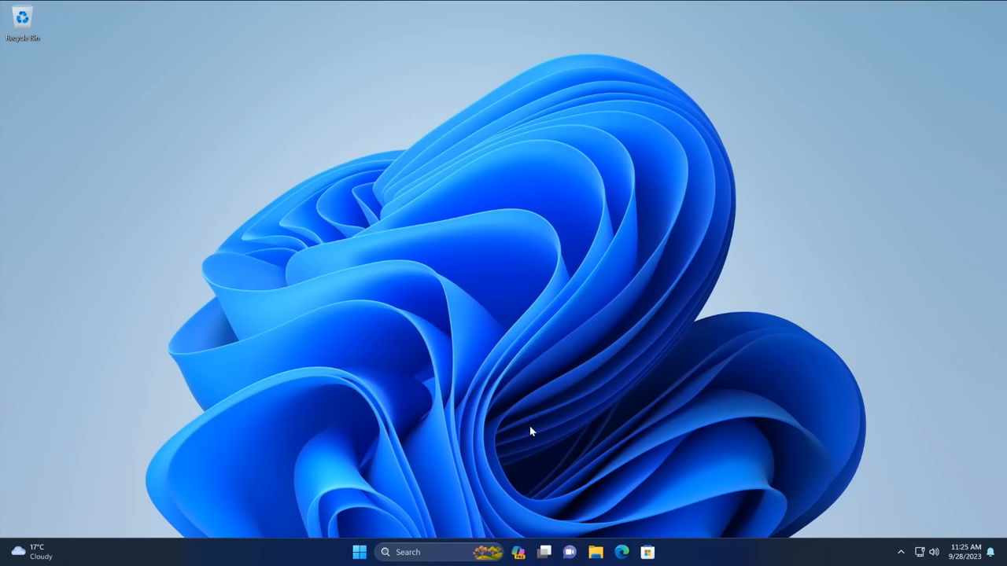
mouse_move(565, 234)
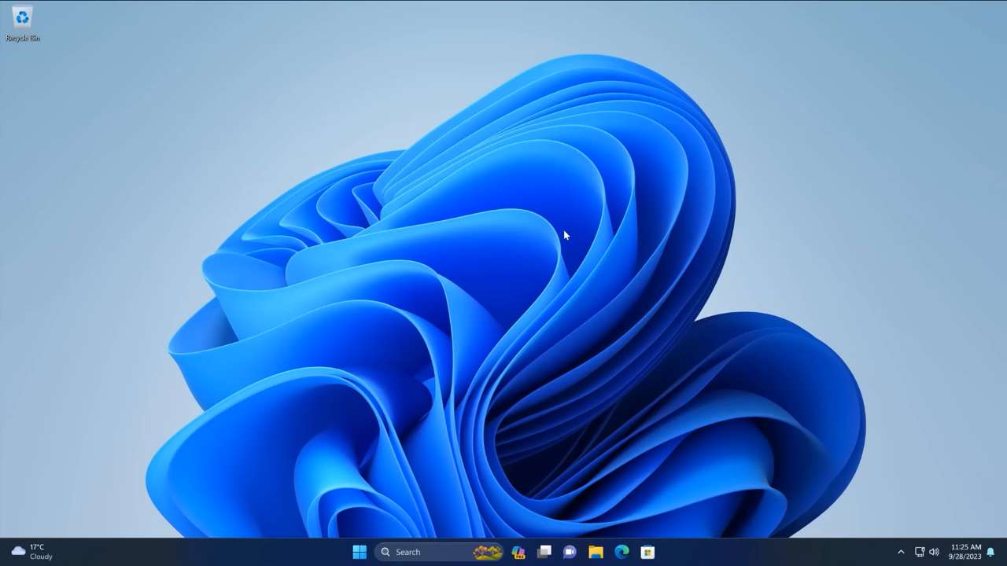